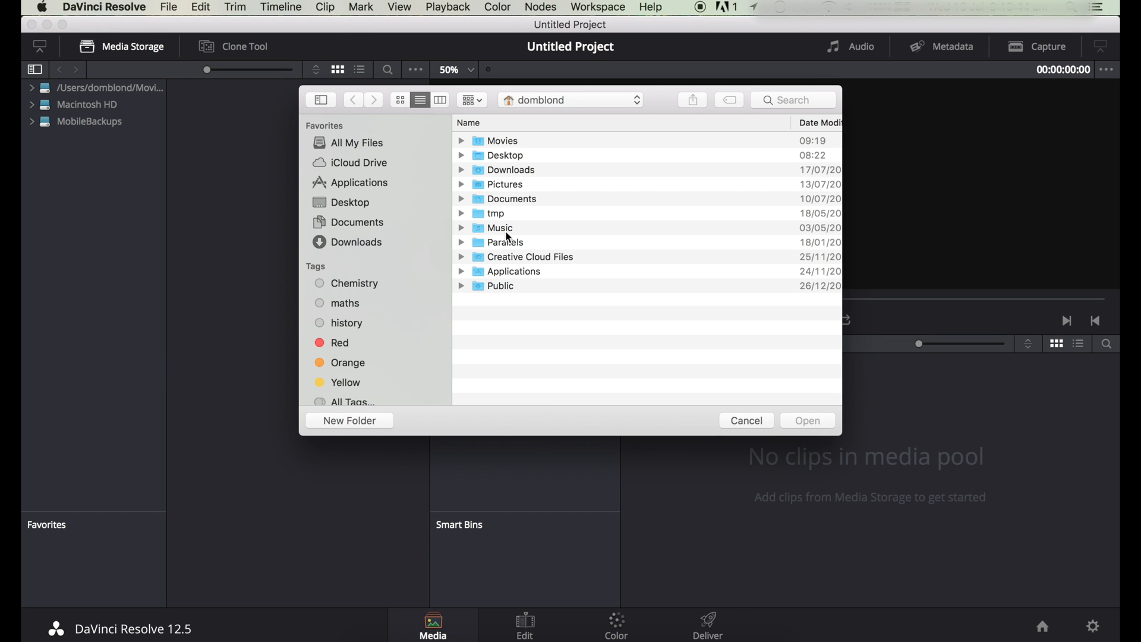
Step: Import the clip from Desktop > S-log Test Footage and let the project frame rate match it
click(350, 202)
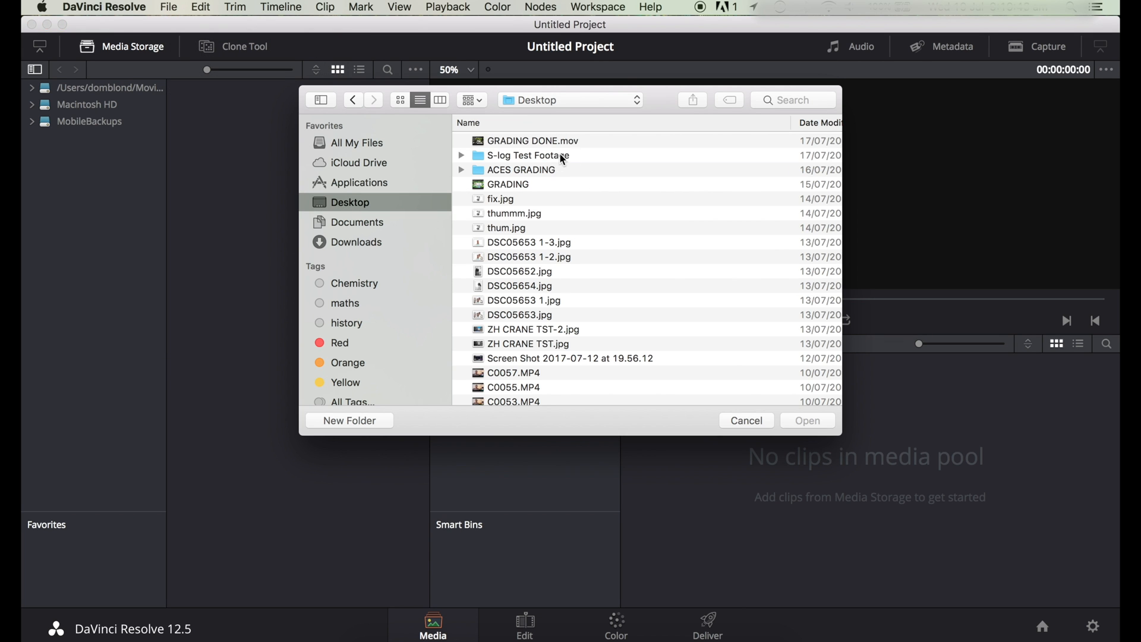
double_click(528, 155)
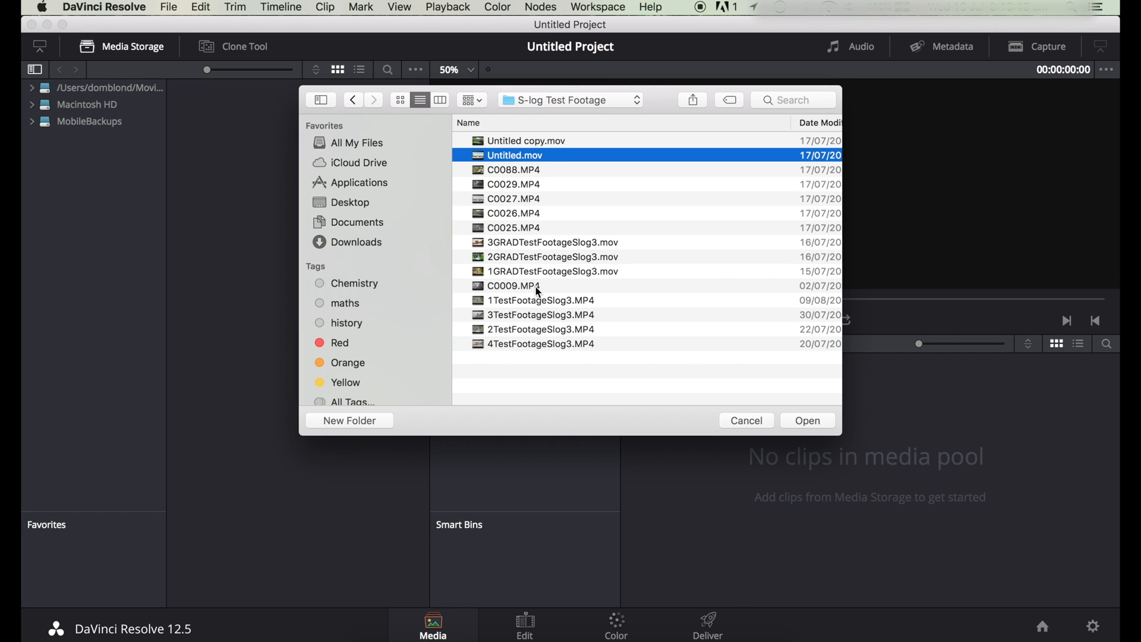
click(806, 420)
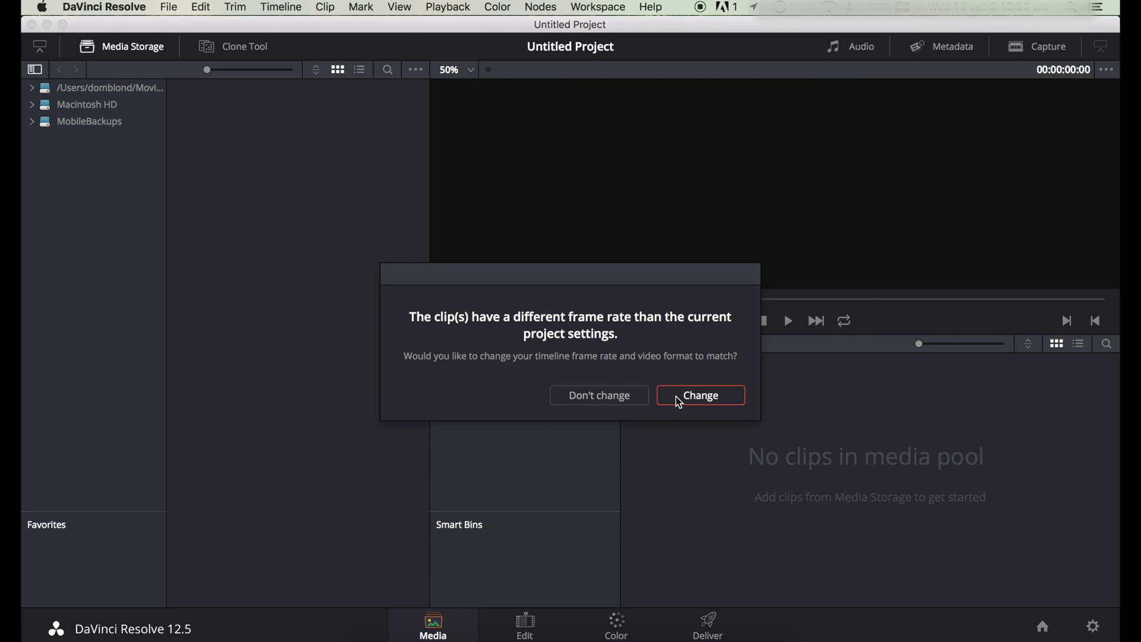
click(699, 394)
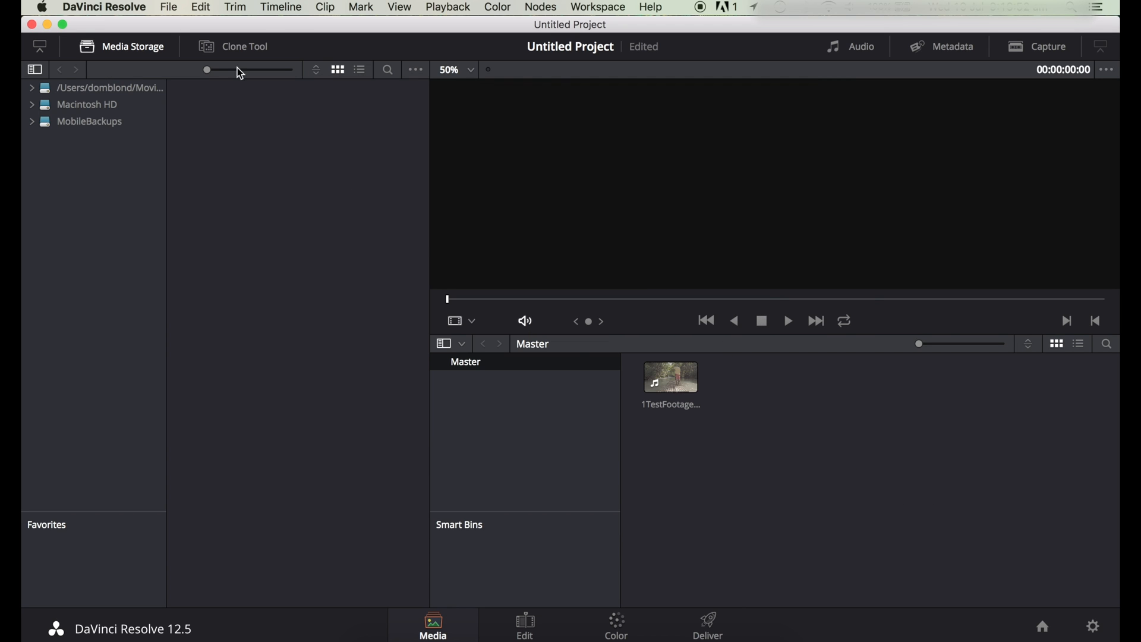
Step: In Project Settings set the timeline resolution to 3840 x 2160 Ultra HD
click(168, 7)
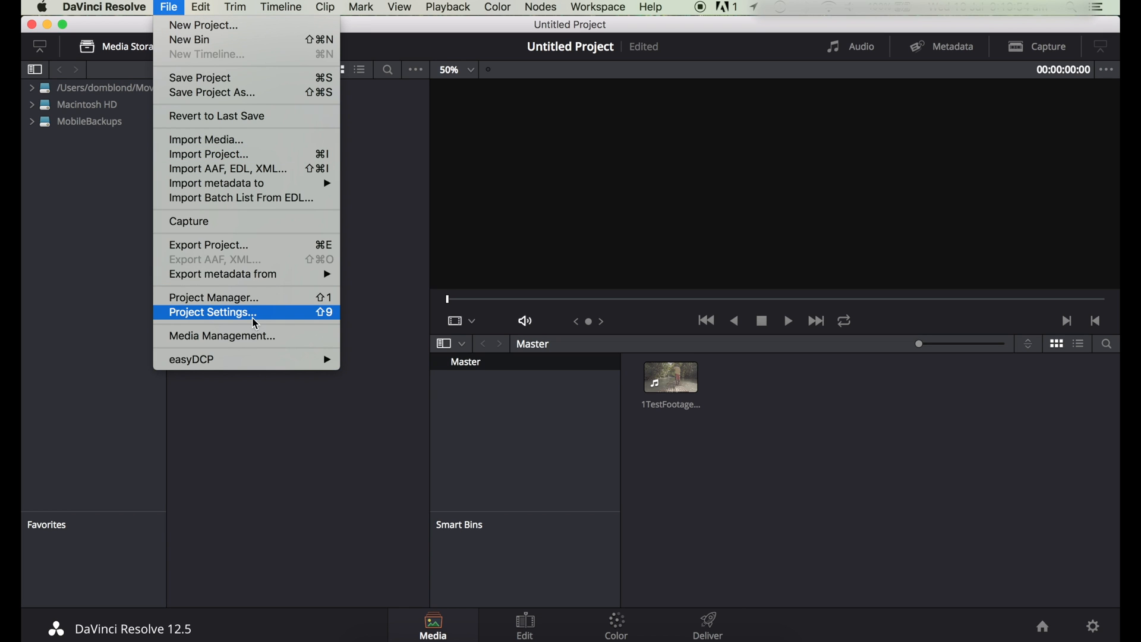
click(211, 313)
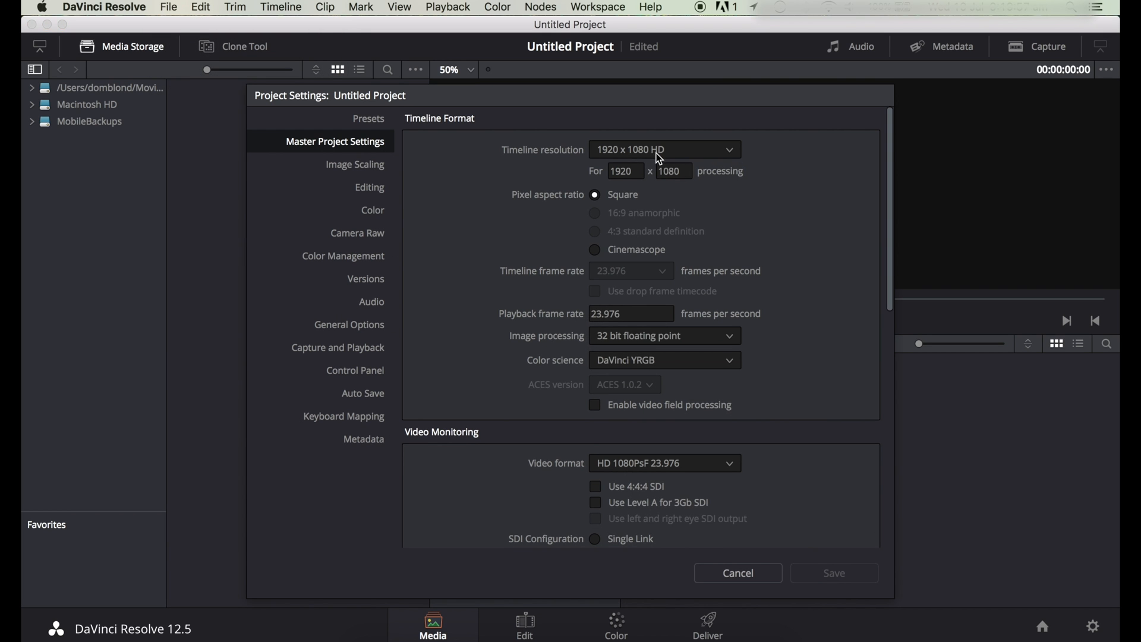
click(664, 150)
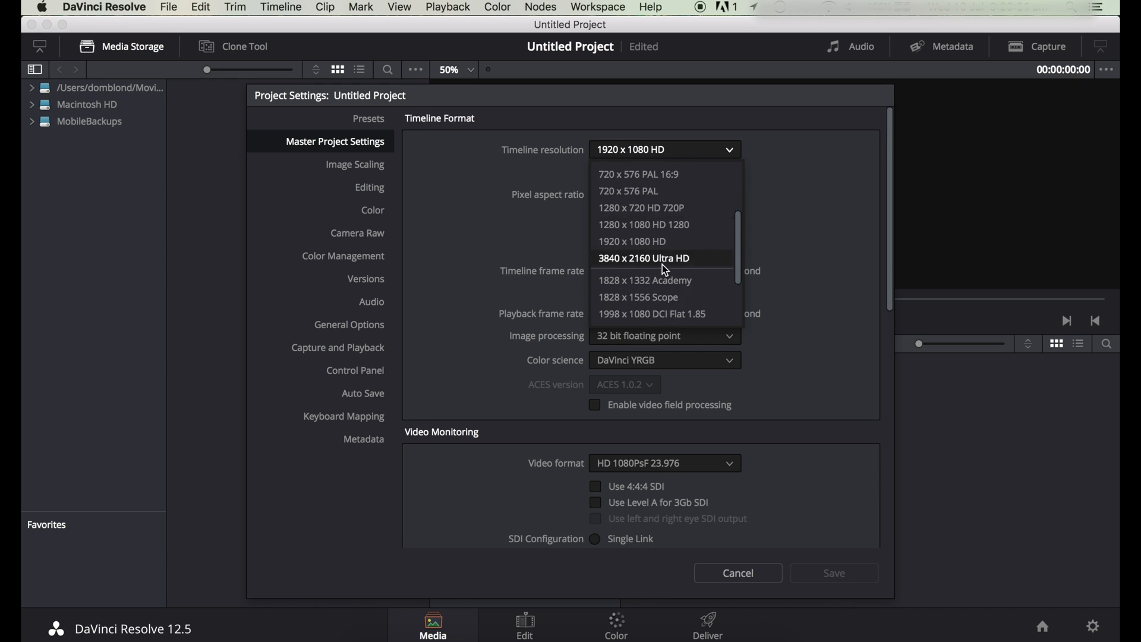
click(643, 258)
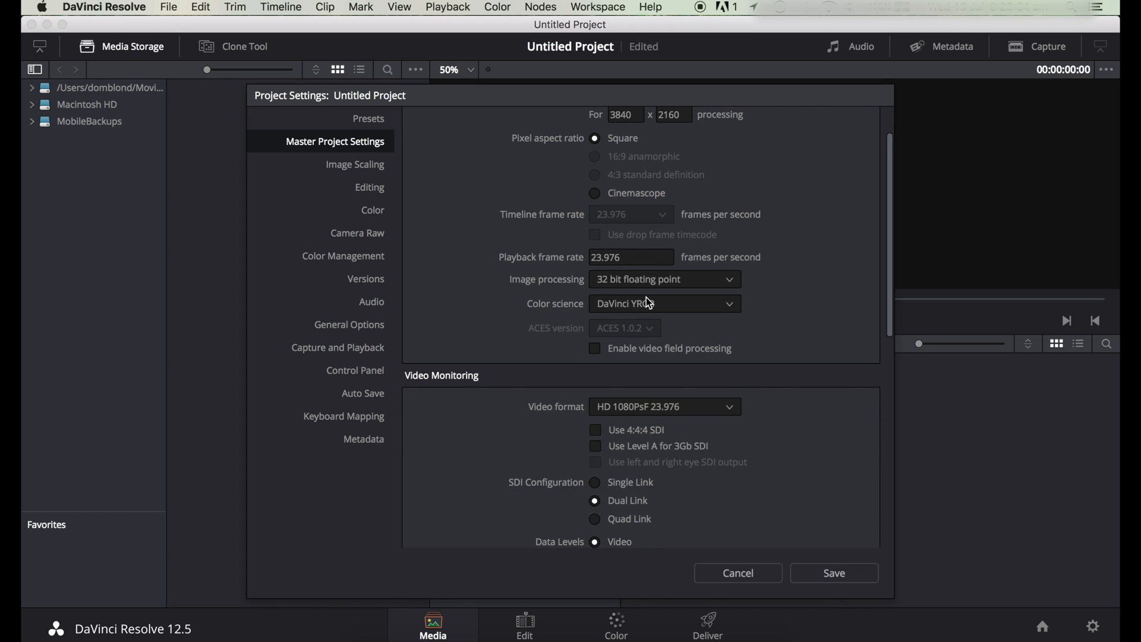
Step: Set colour science to ACEScc and monitoring video format to HD 720p 24
click(664, 303)
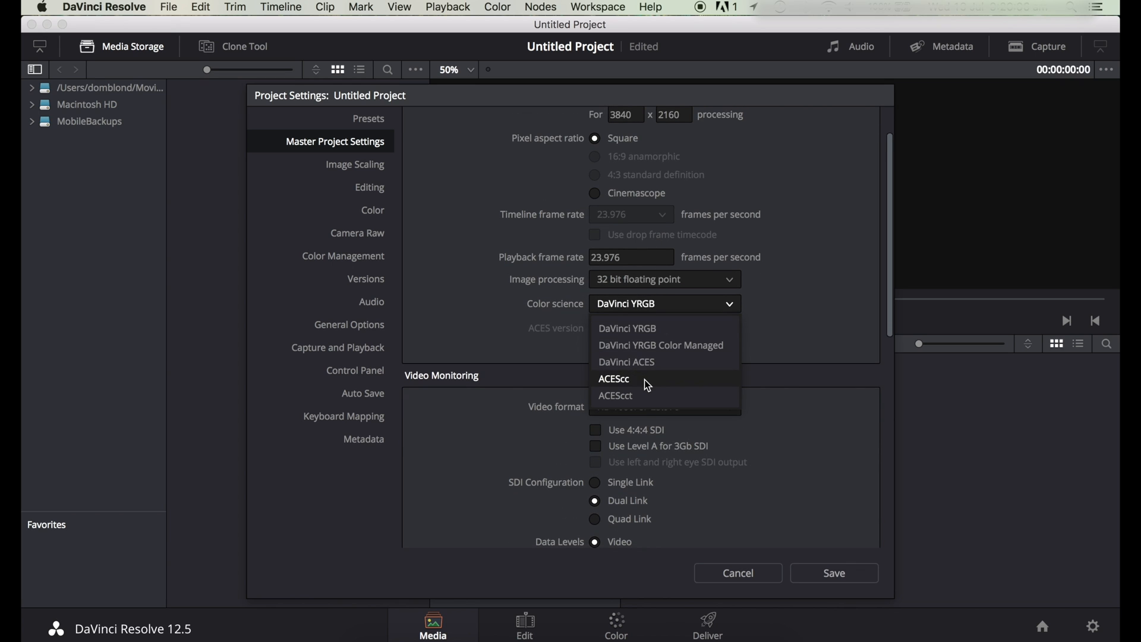
click(613, 378)
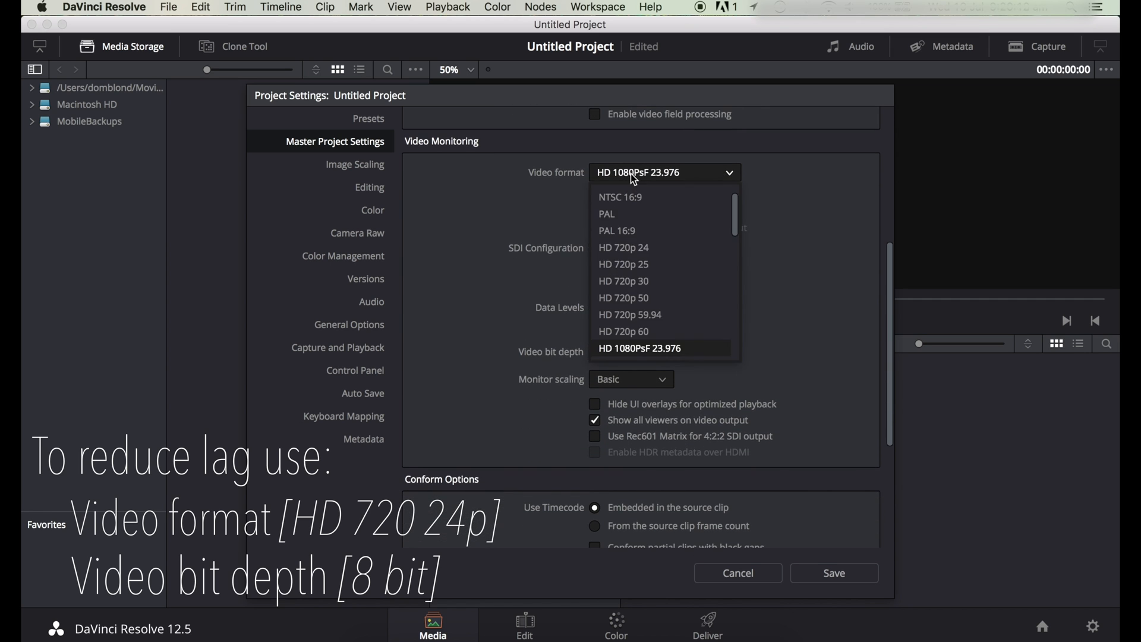
click(623, 247)
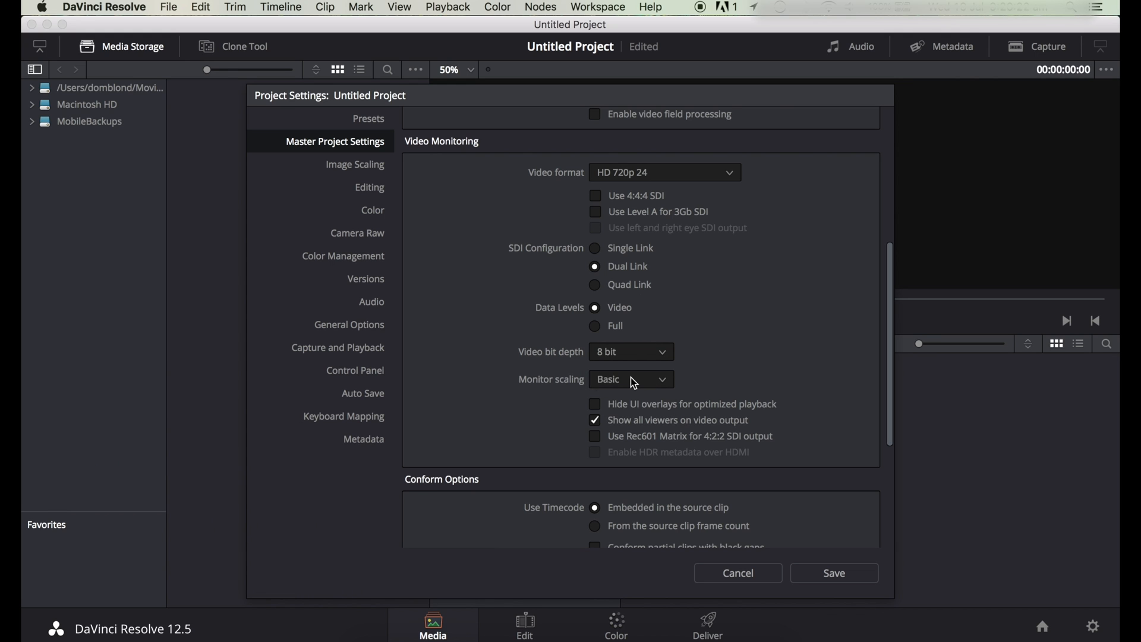
mouse_move(366, 263)
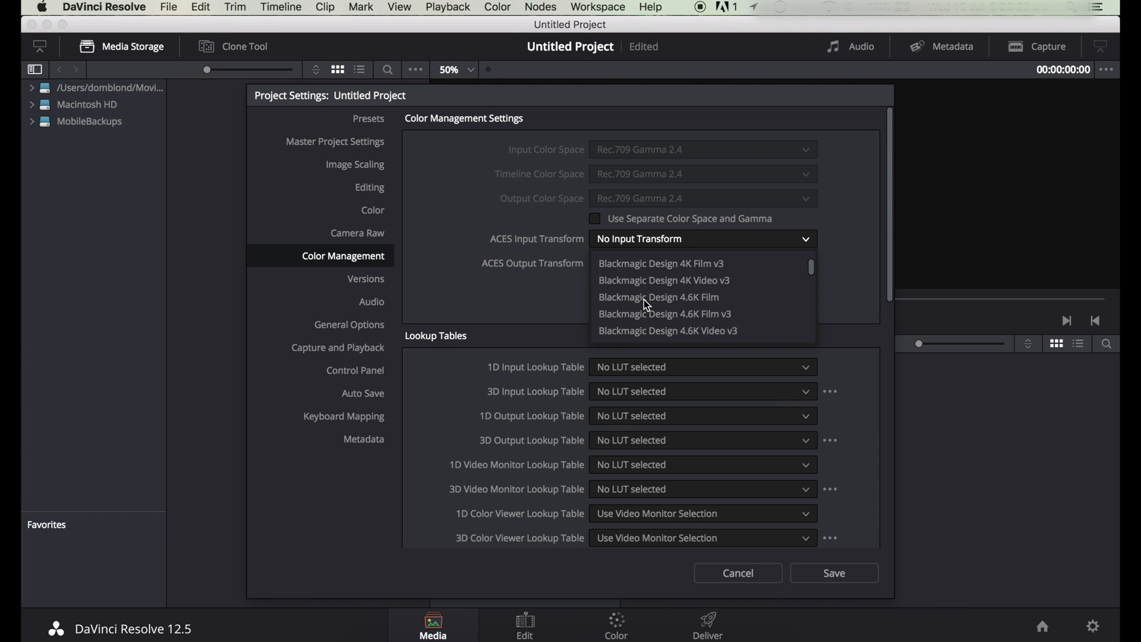
Step: Set ACES input transform to Sony SLog3 and output transform to Rec.709, then save the settings
click(621, 238)
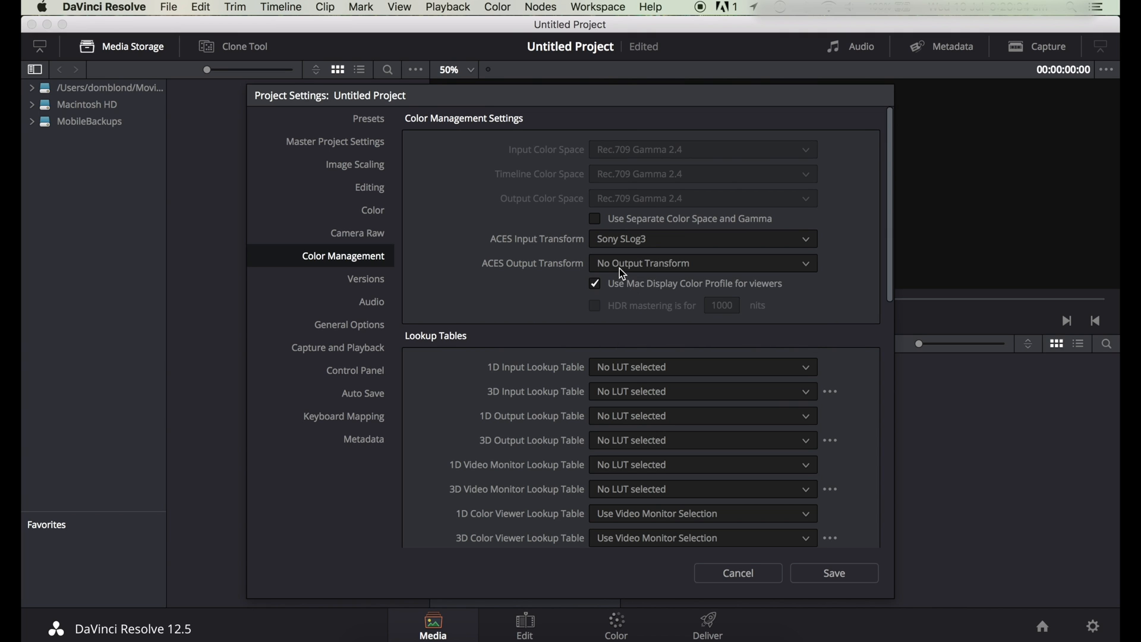
click(702, 263)
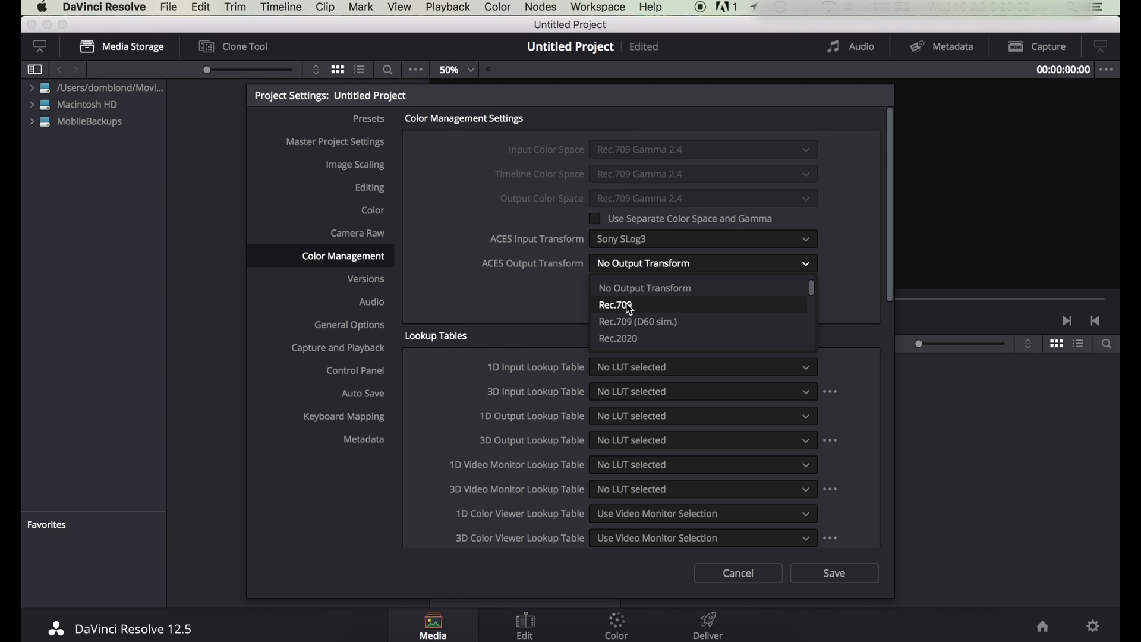
scroll(down, 3)
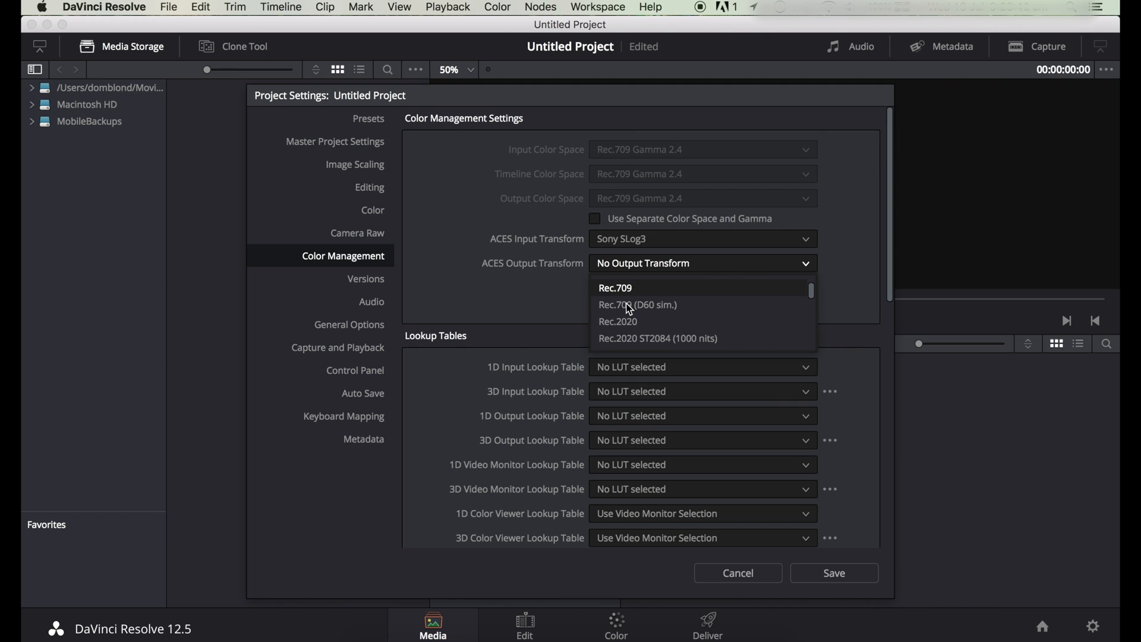
click(614, 287)
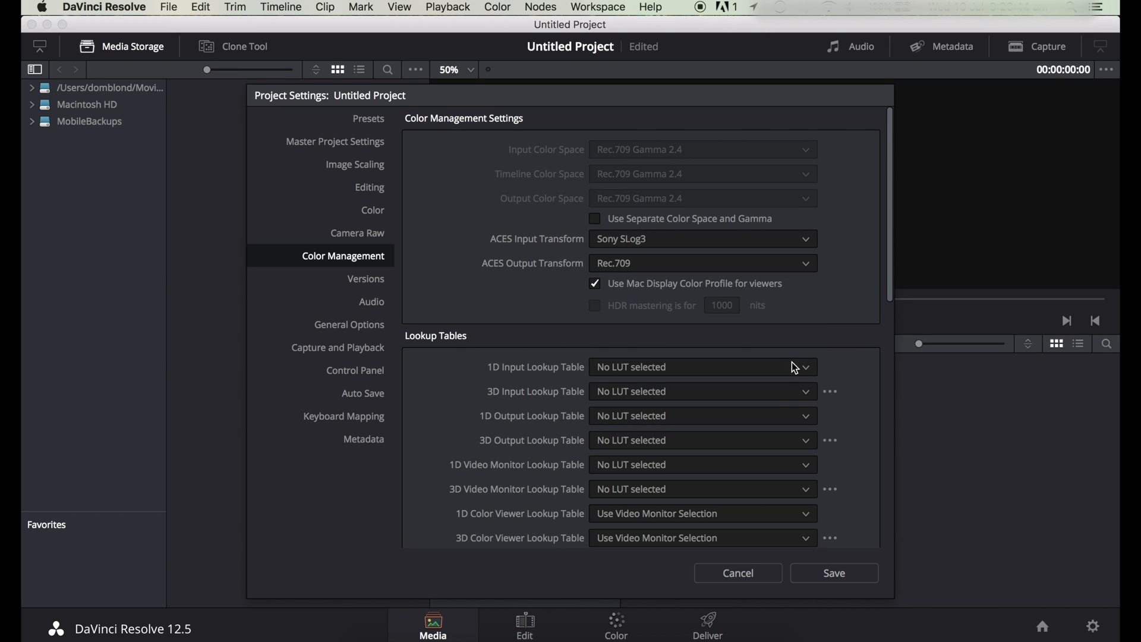
click(737, 573)
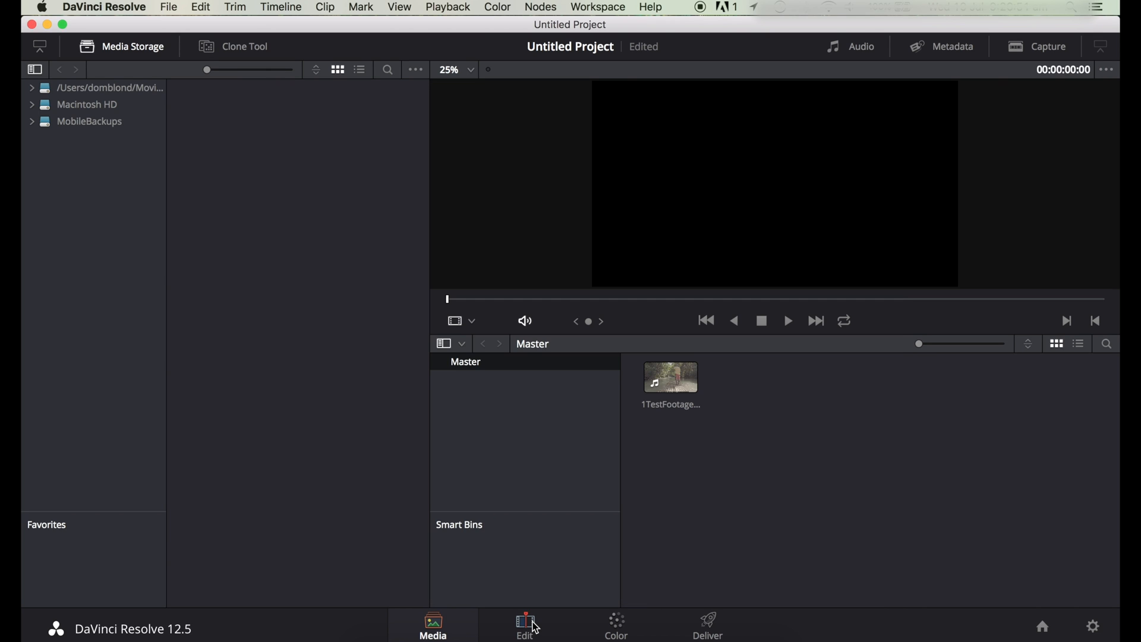
Step: On the Edit page, create a new timeline from the imported test clip
click(524, 624)
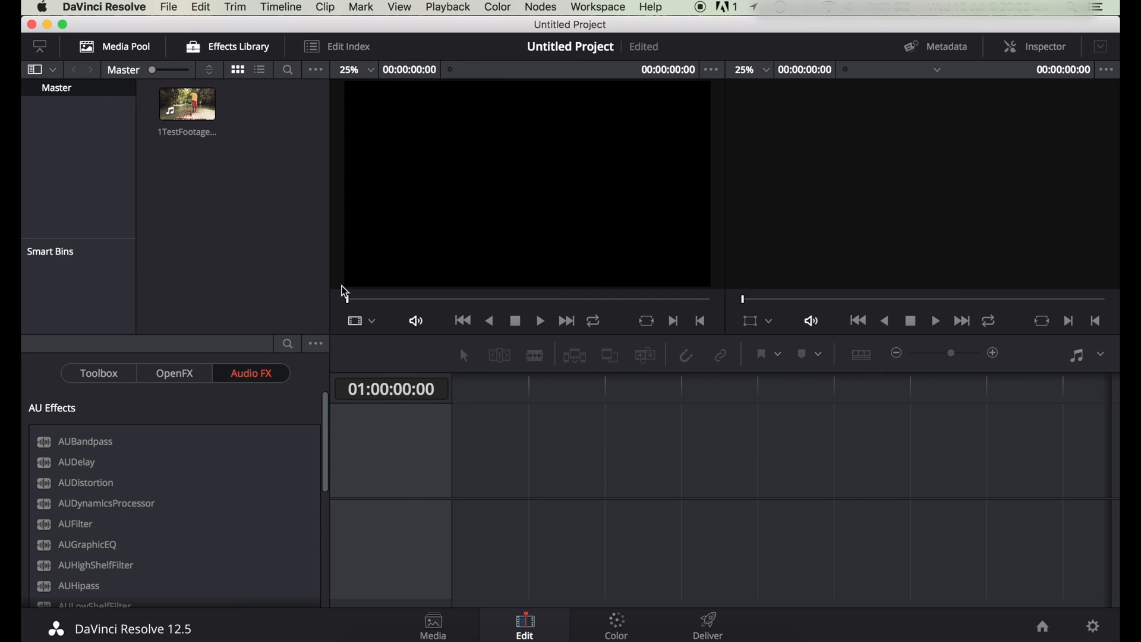
click(187, 103)
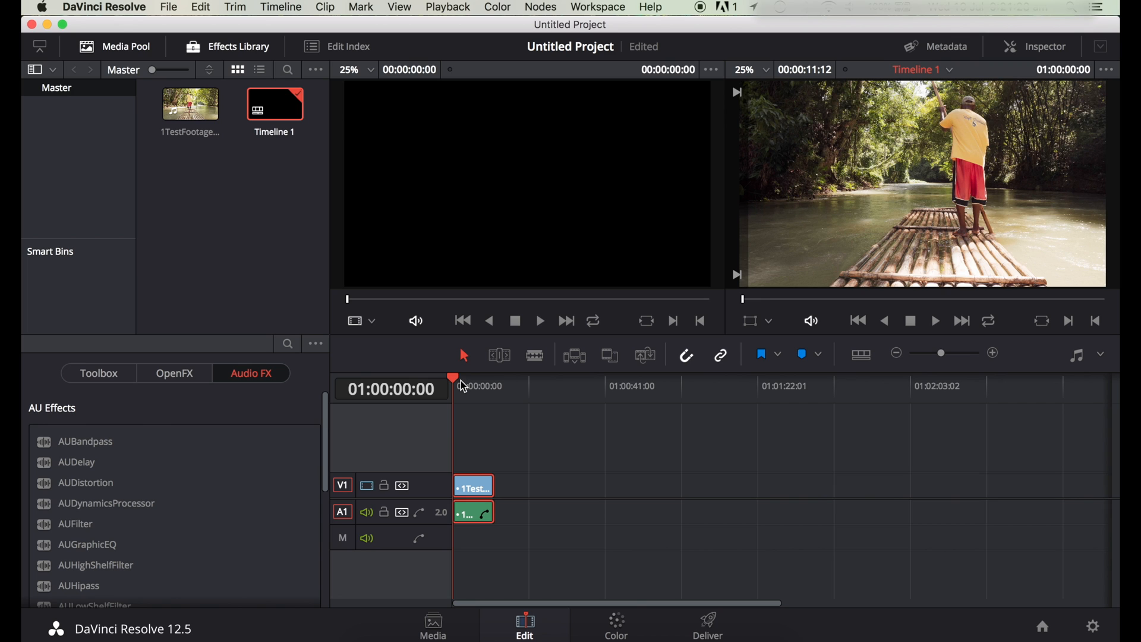
mouse_move(456, 393)
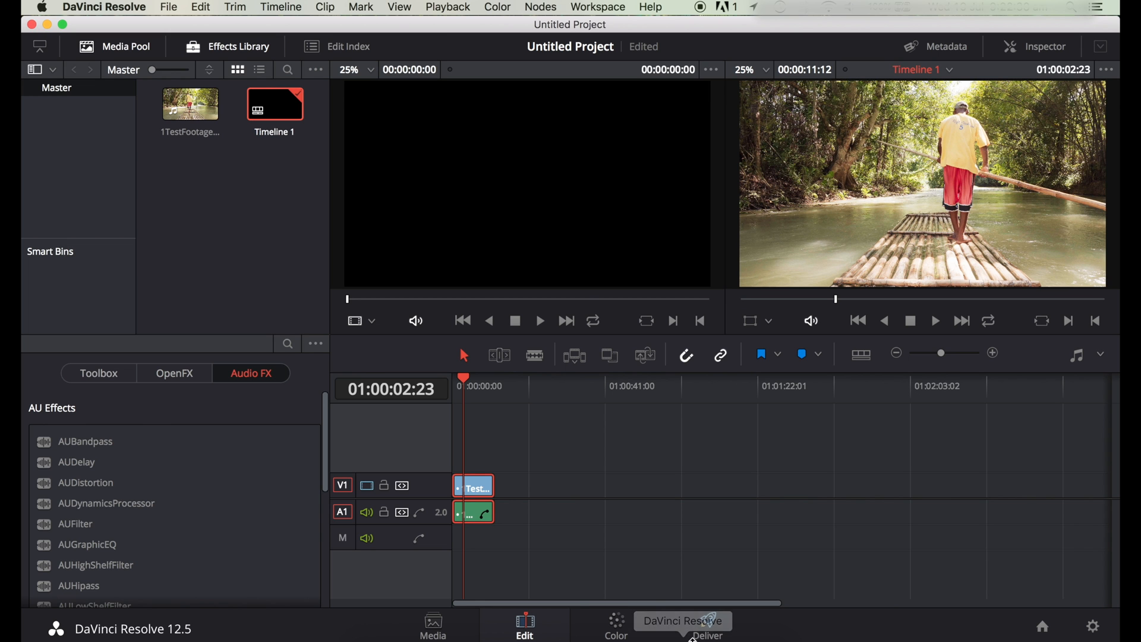
Step: On the Color page primaries, lower gain slightly and cool the temperature to -50
click(614, 624)
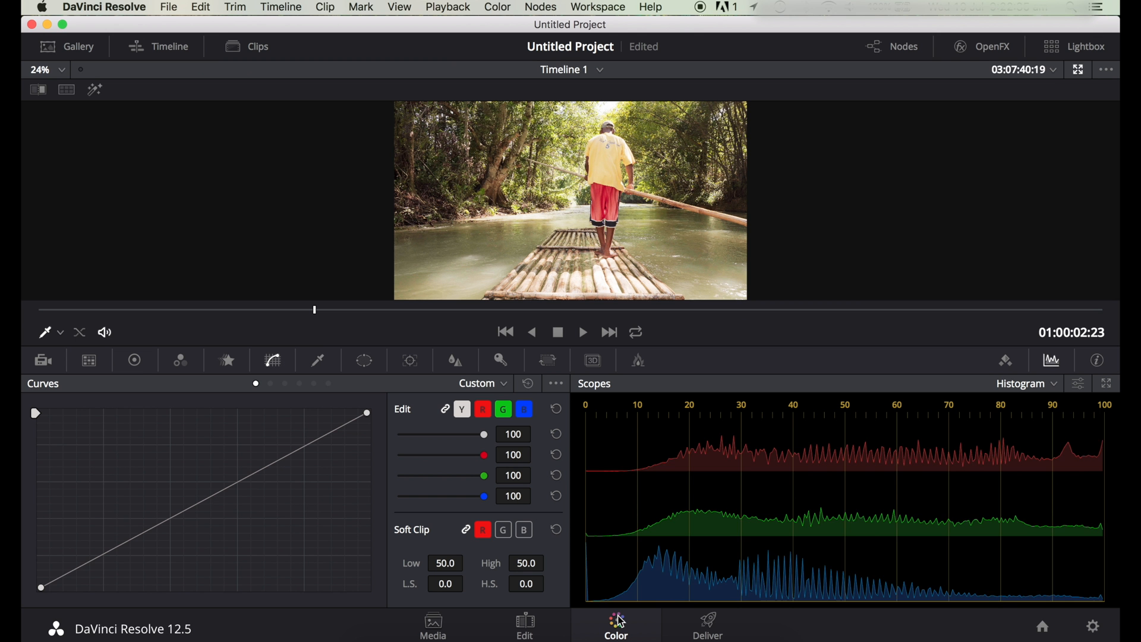
click(134, 361)
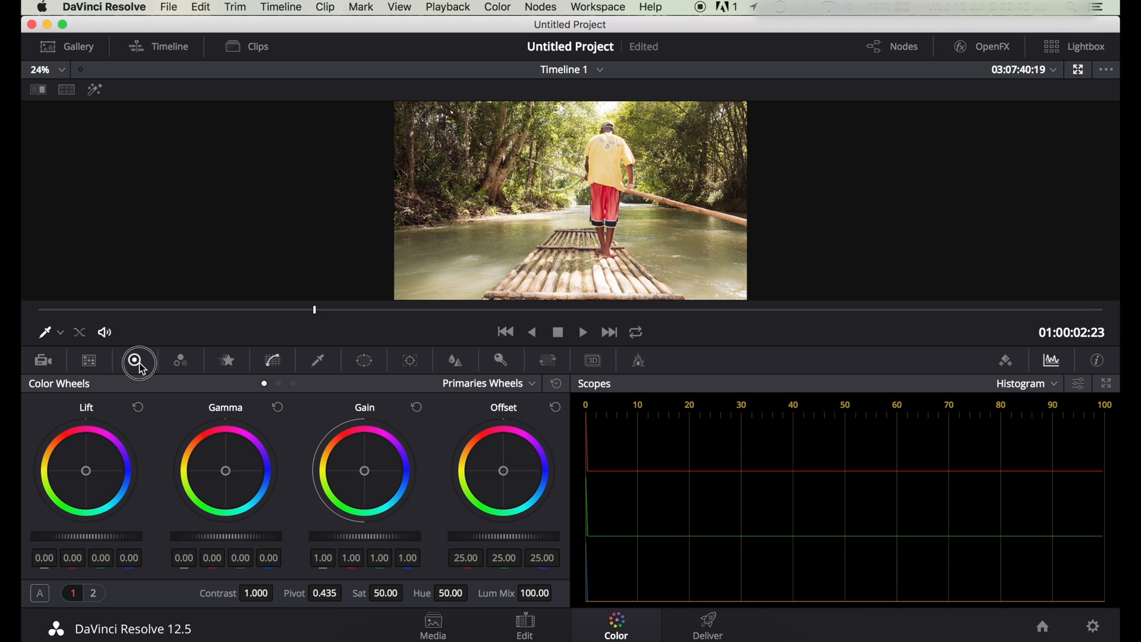
click(93, 592)
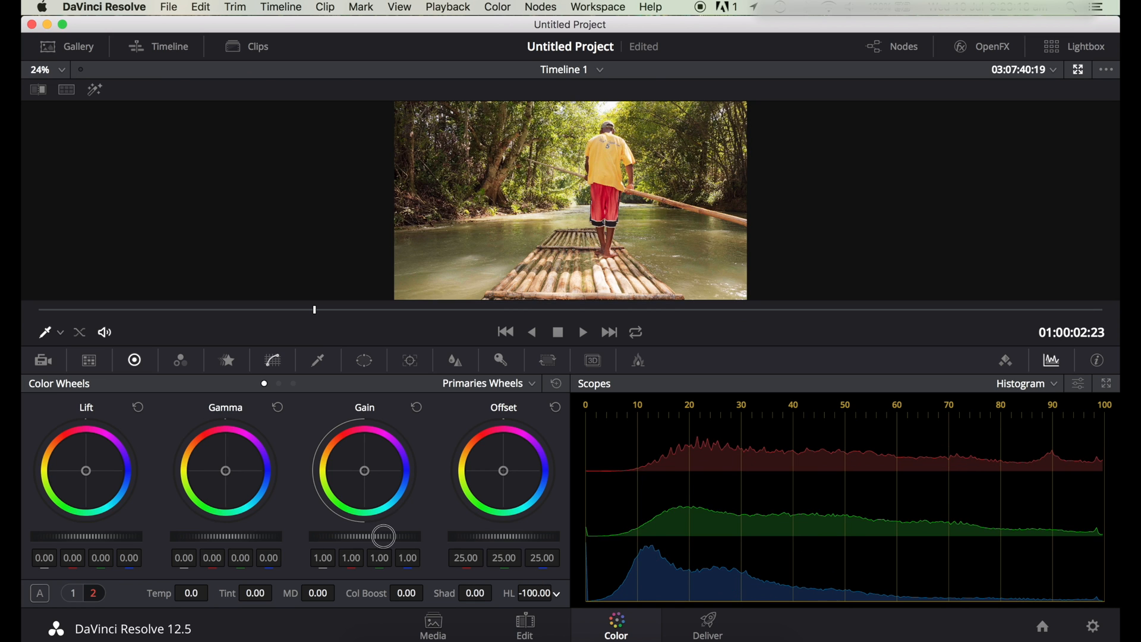
drag(384, 537, 384, 543)
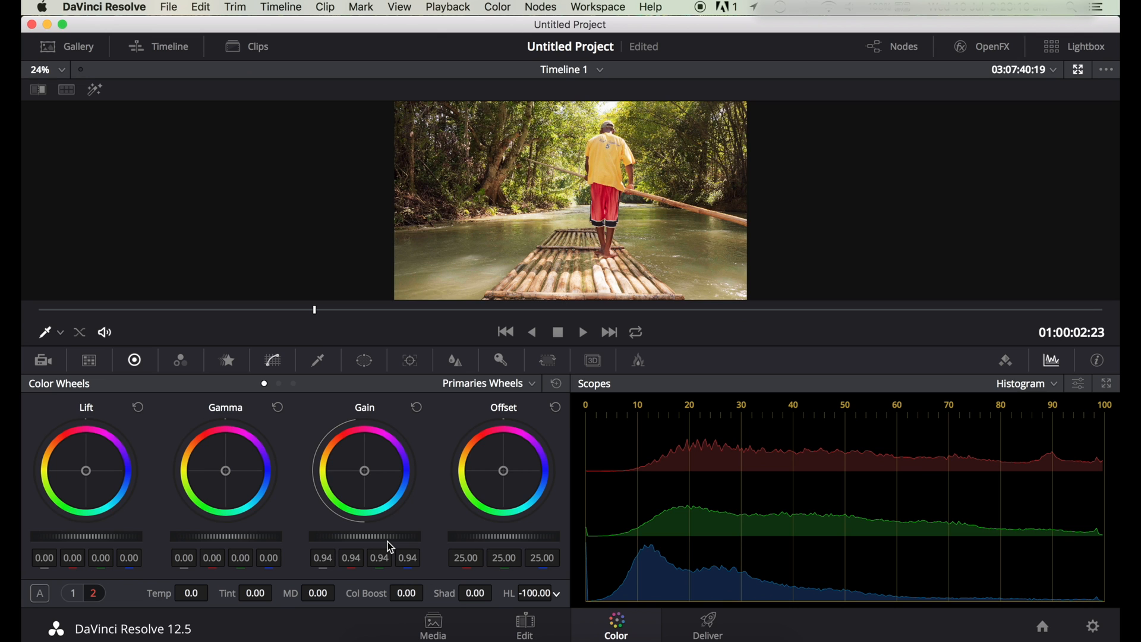
mouse_move(368, 436)
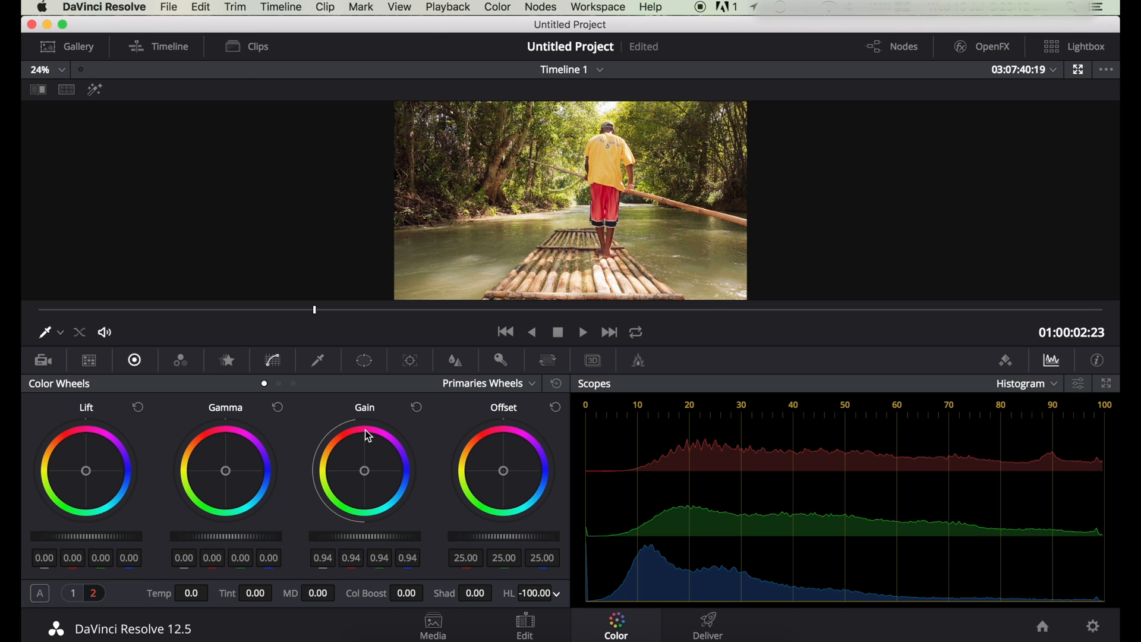
text(0.500)
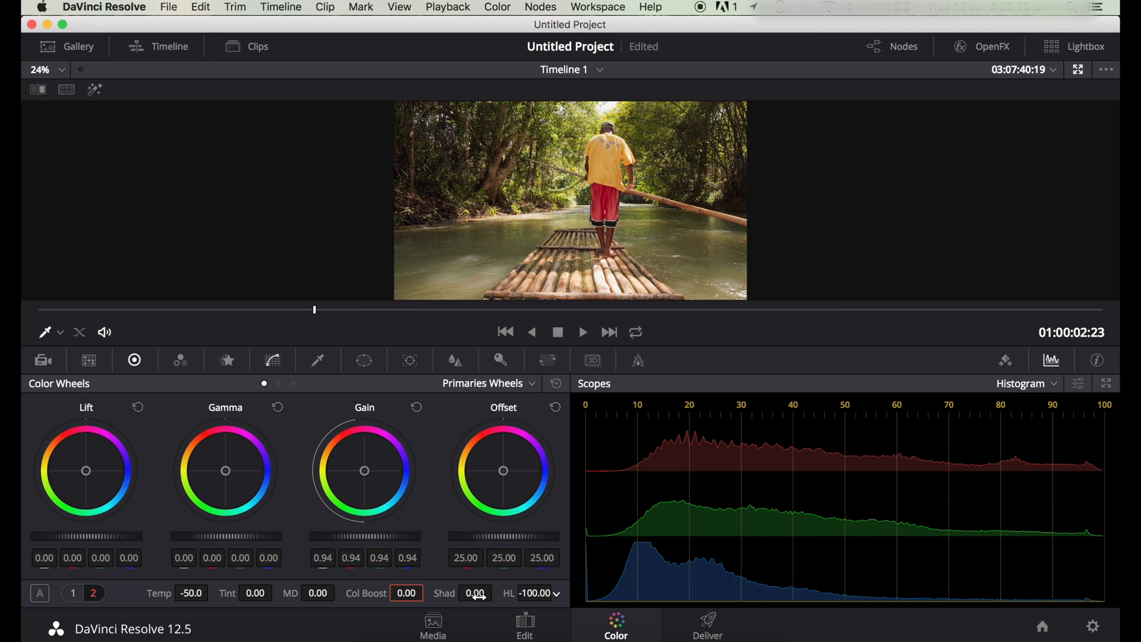
click(474, 592)
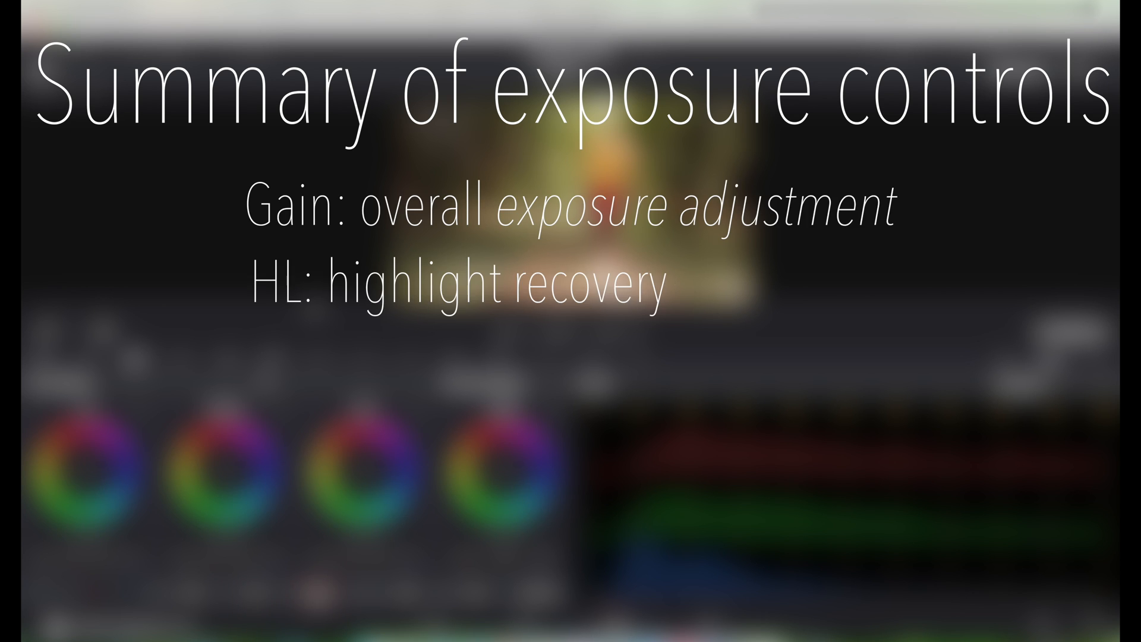
text(/adjusment)
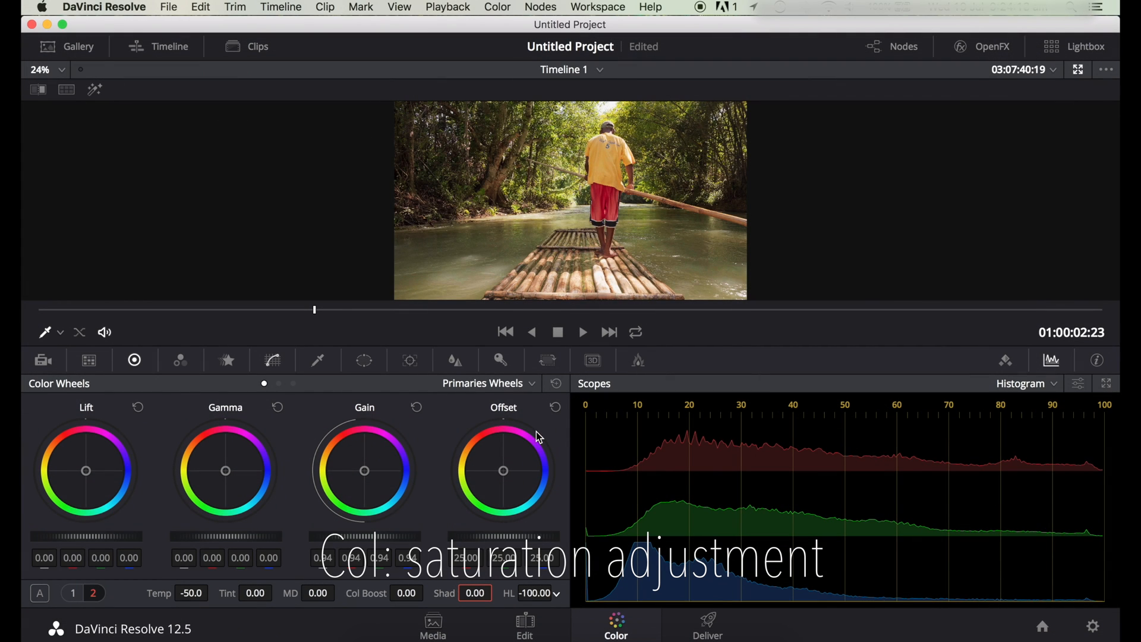
mouse_move(644, 423)
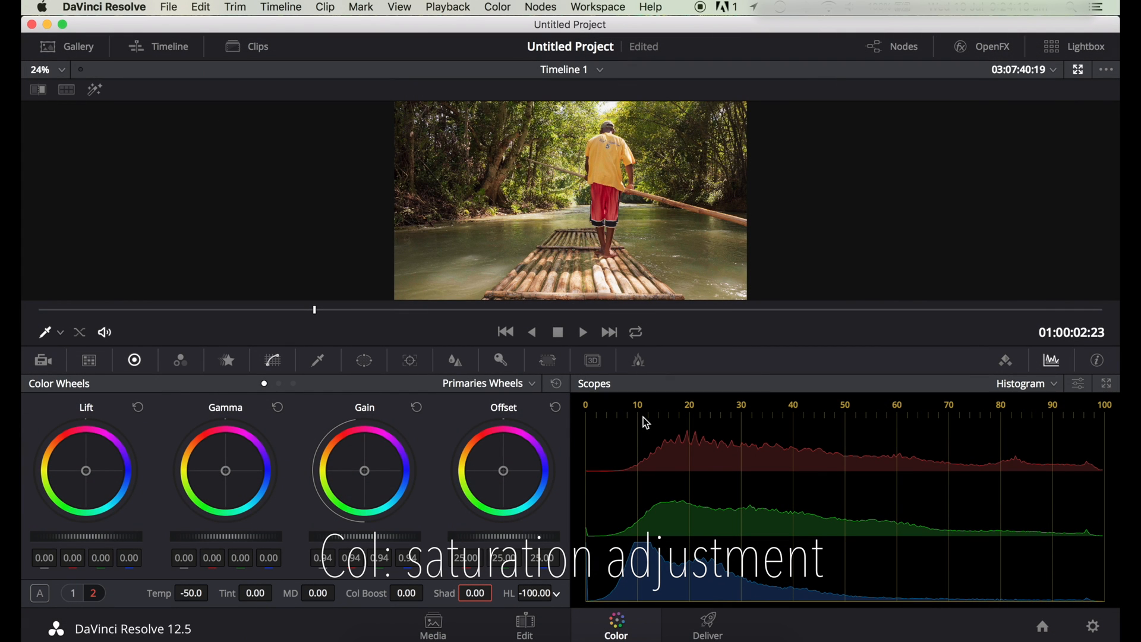
mouse_move(771, 611)
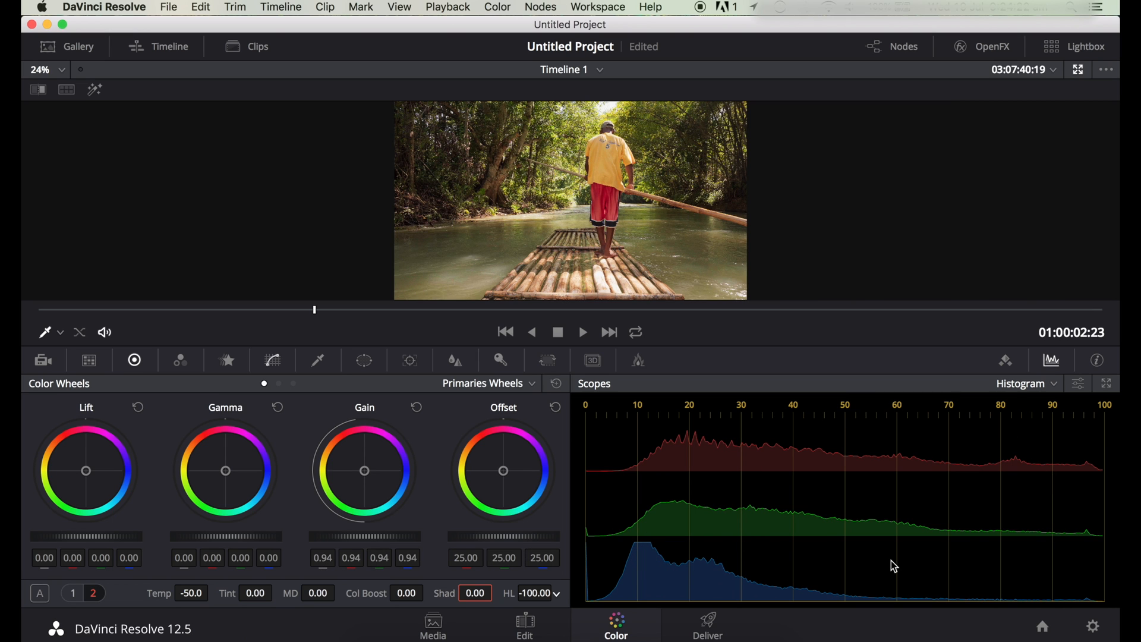
mouse_move(899, 496)
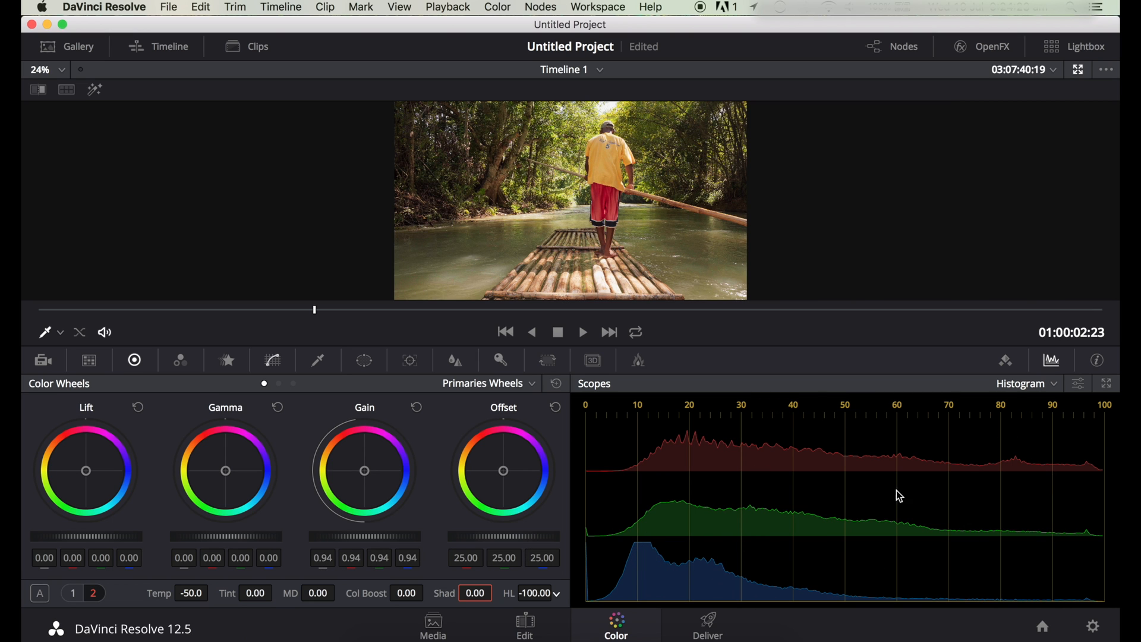
click(1026, 384)
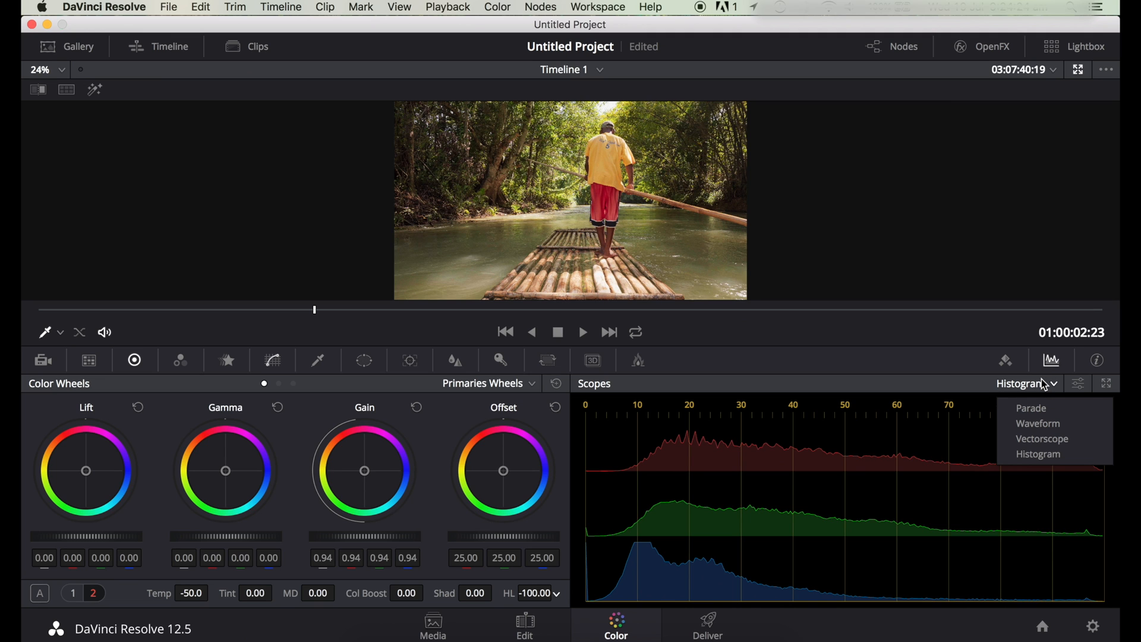
mouse_move(1043, 390)
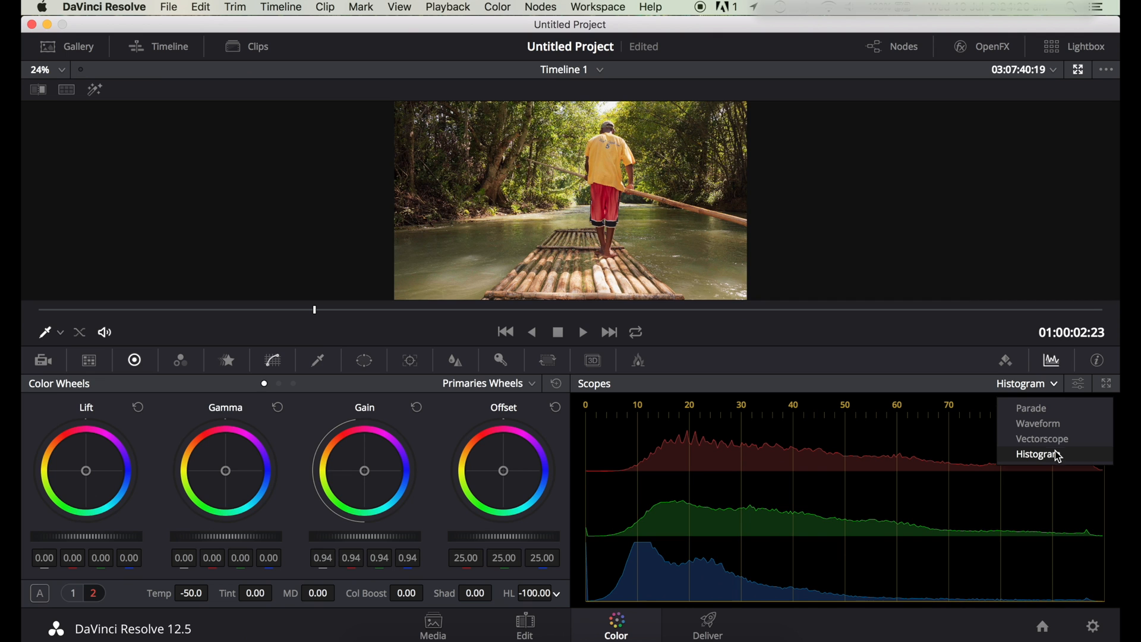
click(1036, 454)
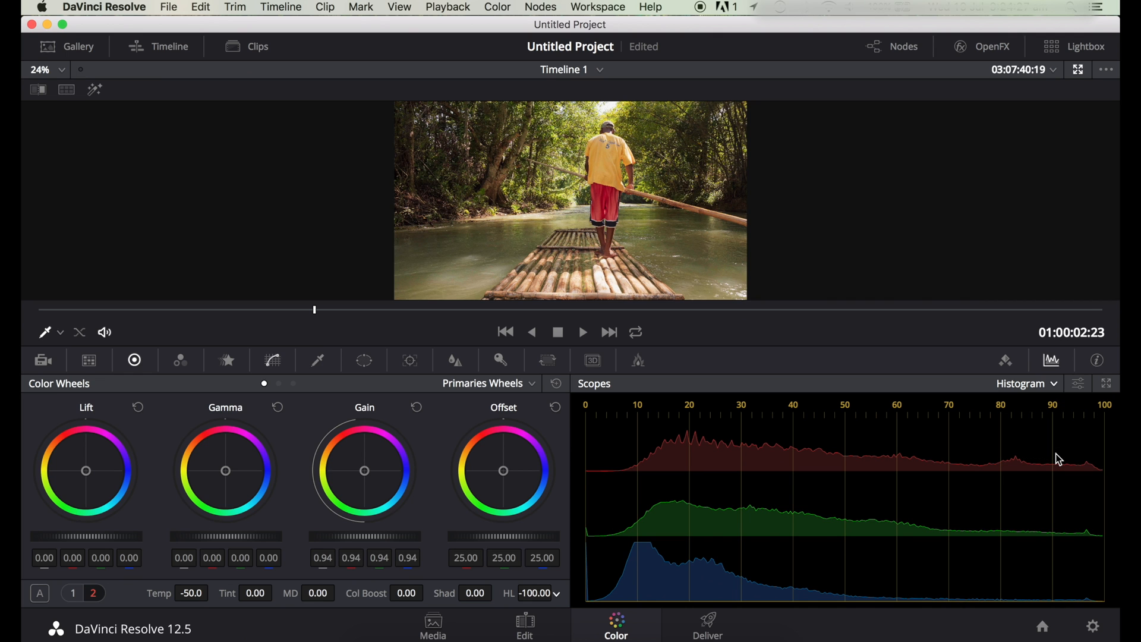
click(707, 624)
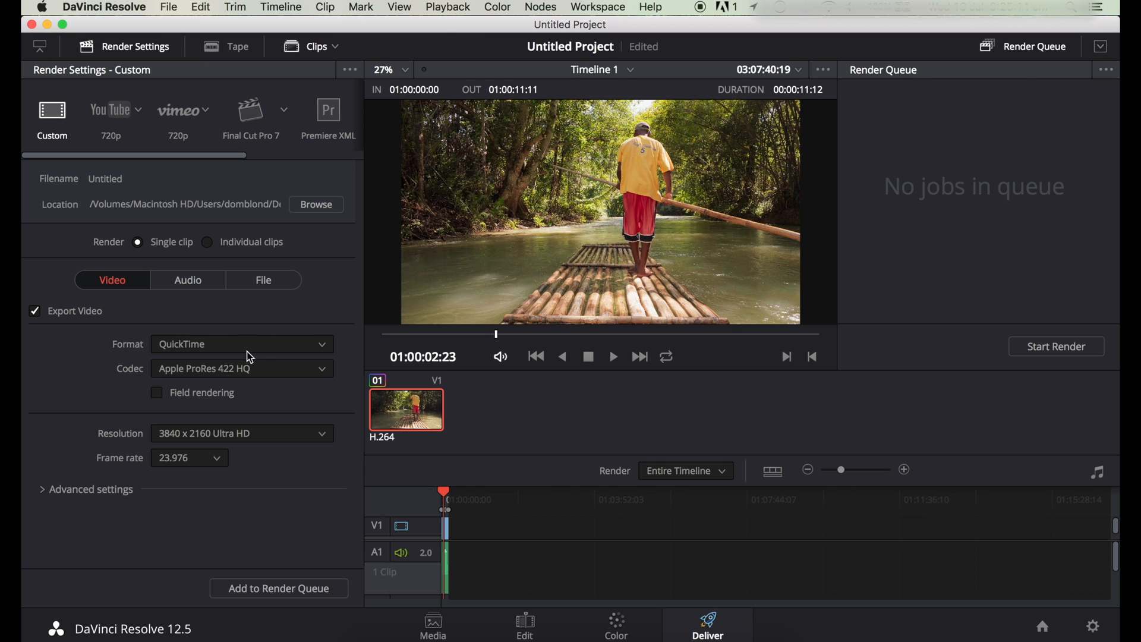
mouse_move(256, 312)
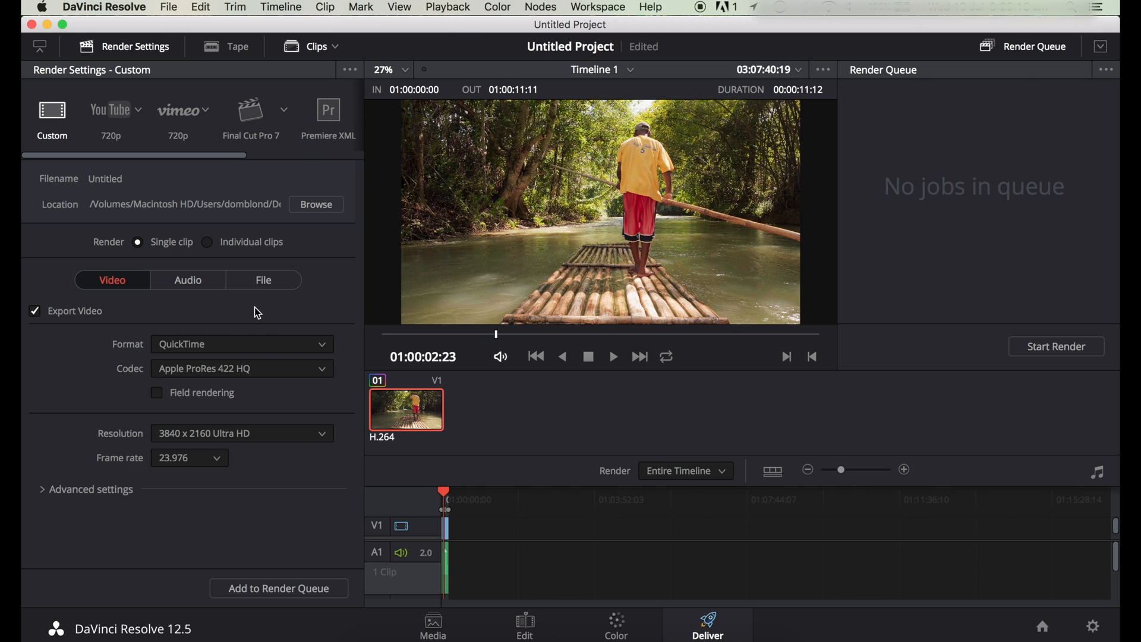
mouse_move(292, 347)
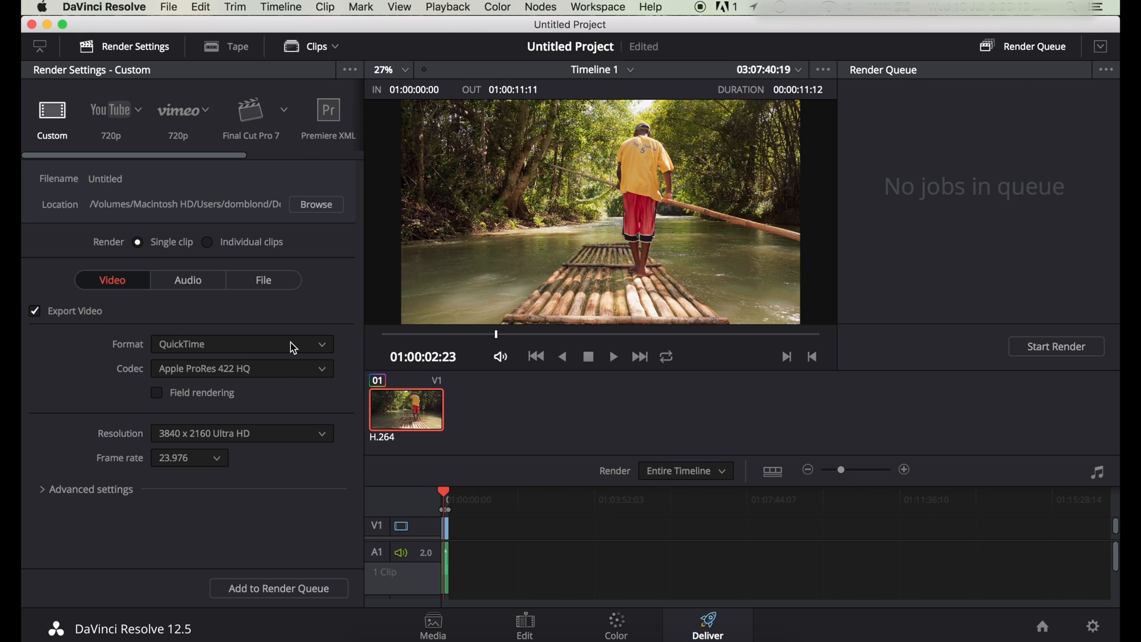
mouse_move(296, 372)
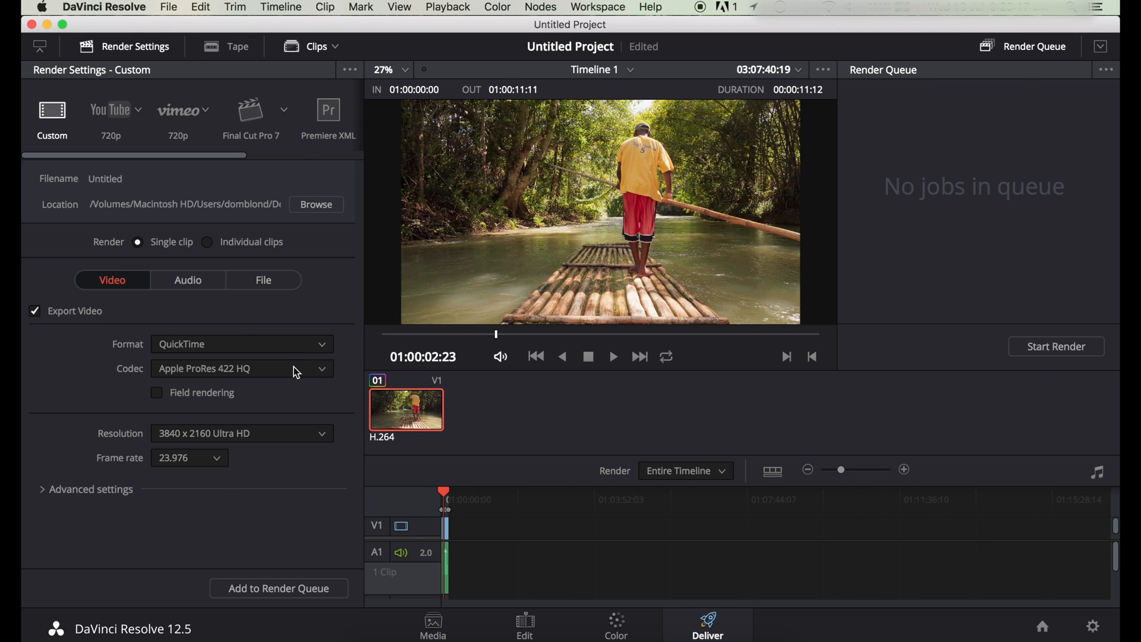
Step: Keep QuickTime Apple ProRes 422 HQ and set Data Levels to Full in Advanced settings
click(240, 367)
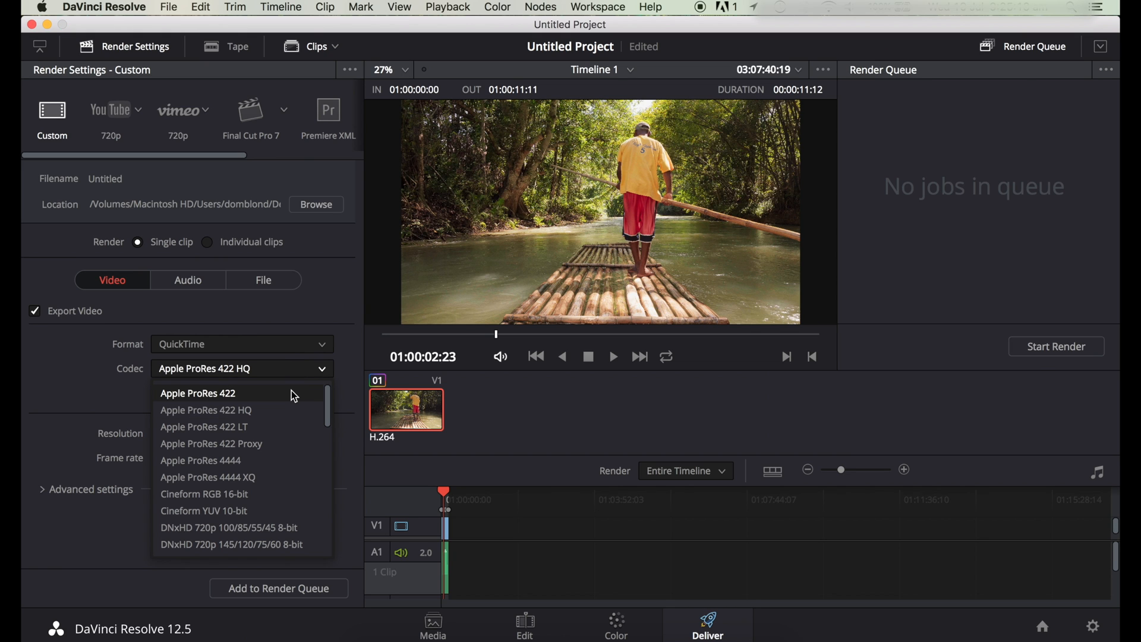
mouse_move(291, 408)
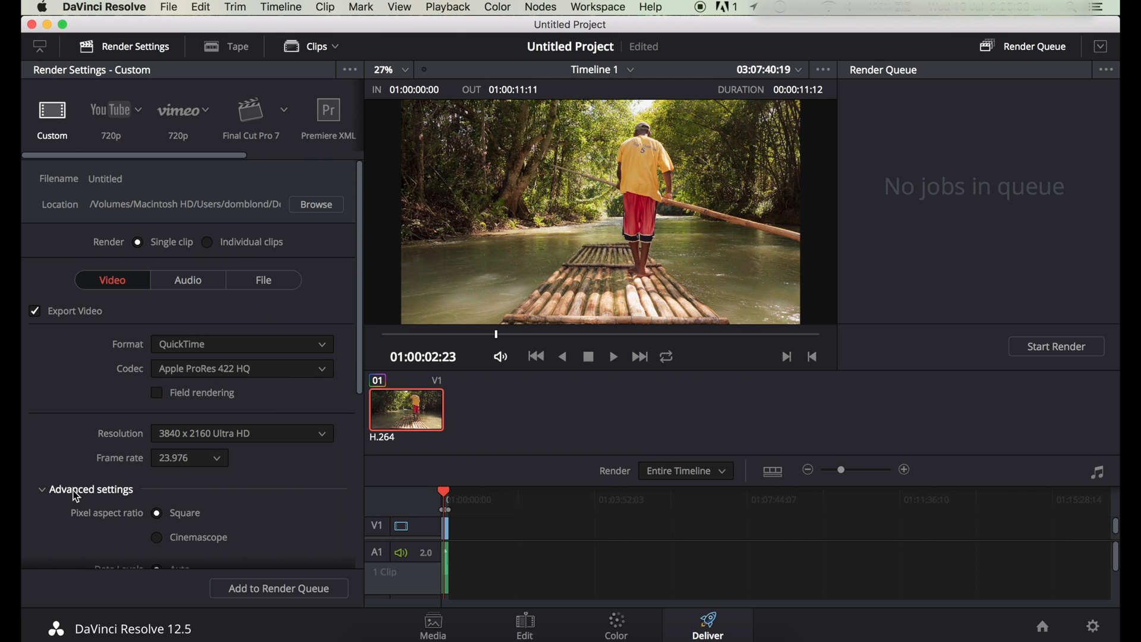
scroll(down, 3)
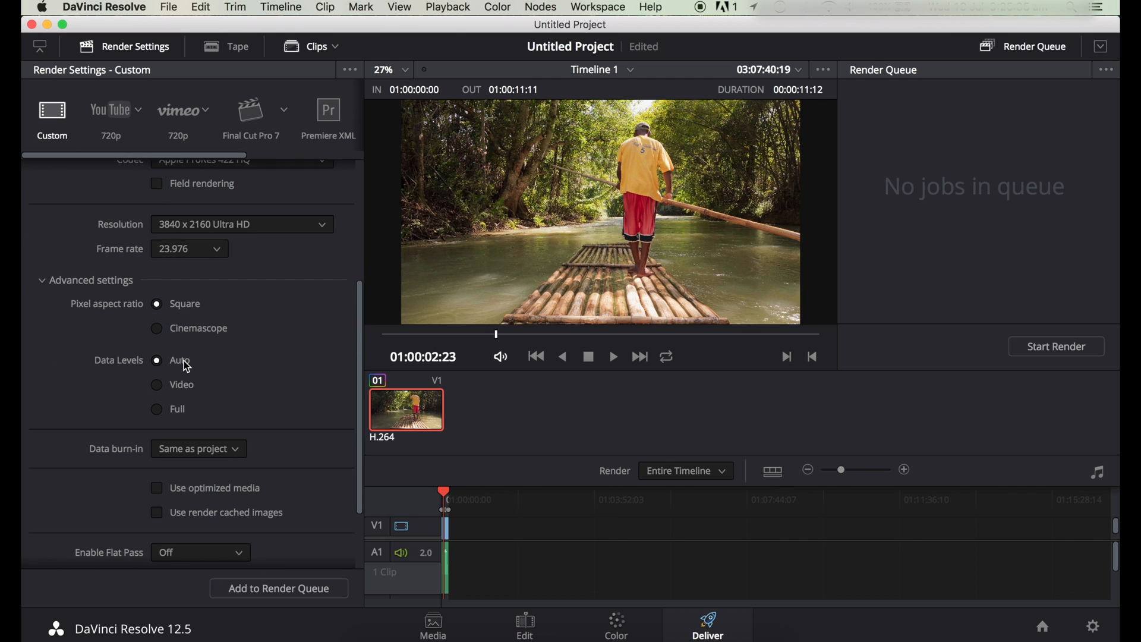
mouse_move(204, 384)
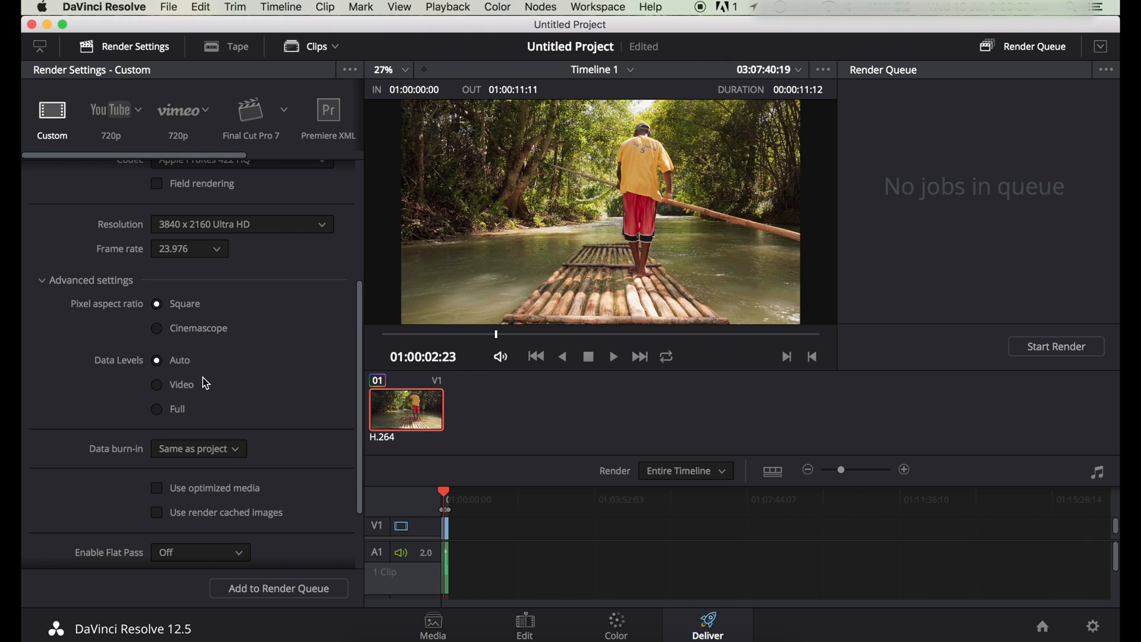
mouse_move(183, 415)
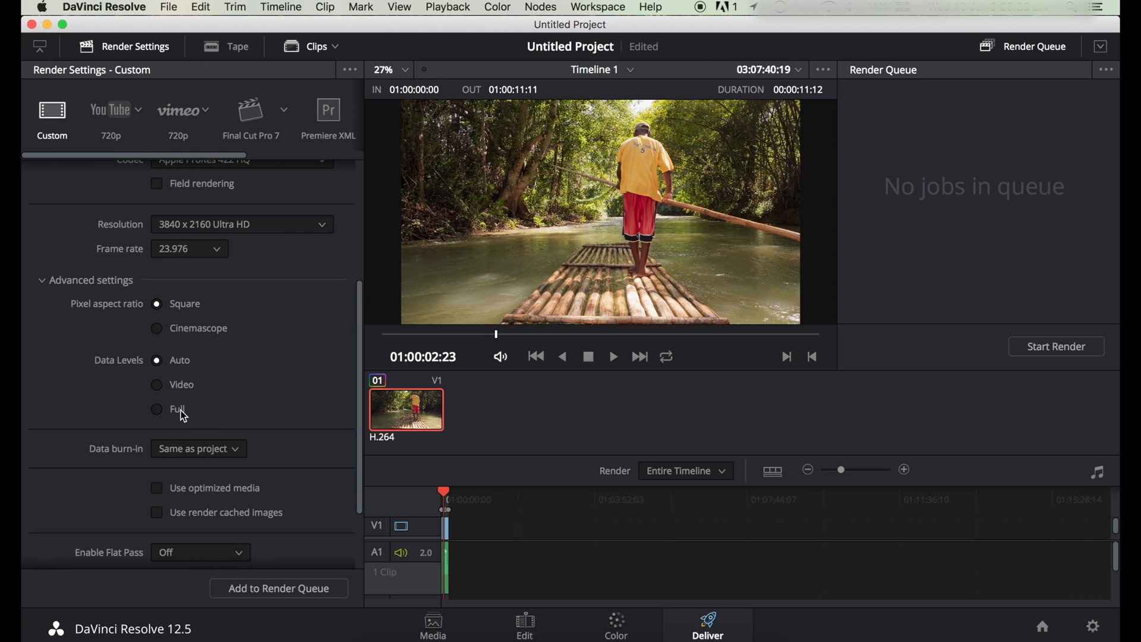
mouse_move(160, 415)
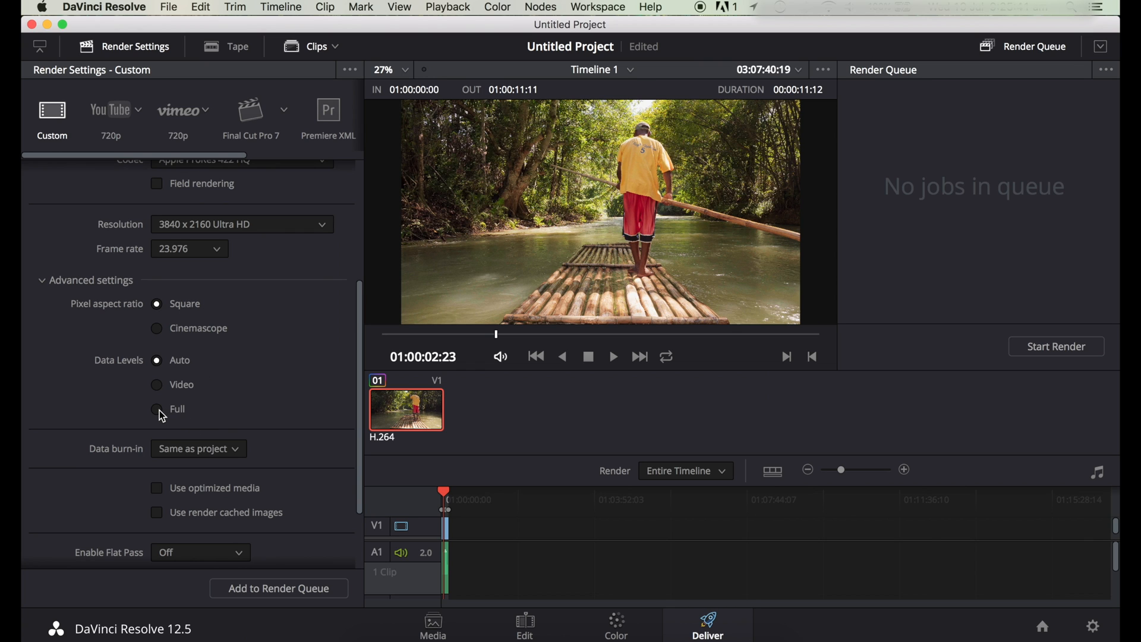
click(157, 409)
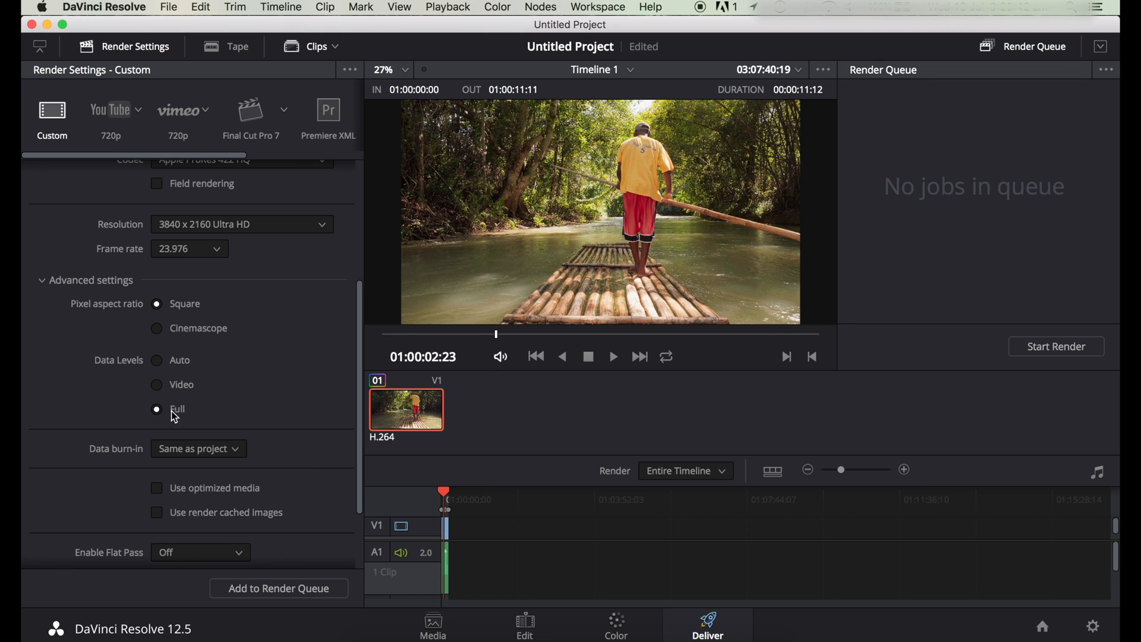
mouse_move(92, 295)
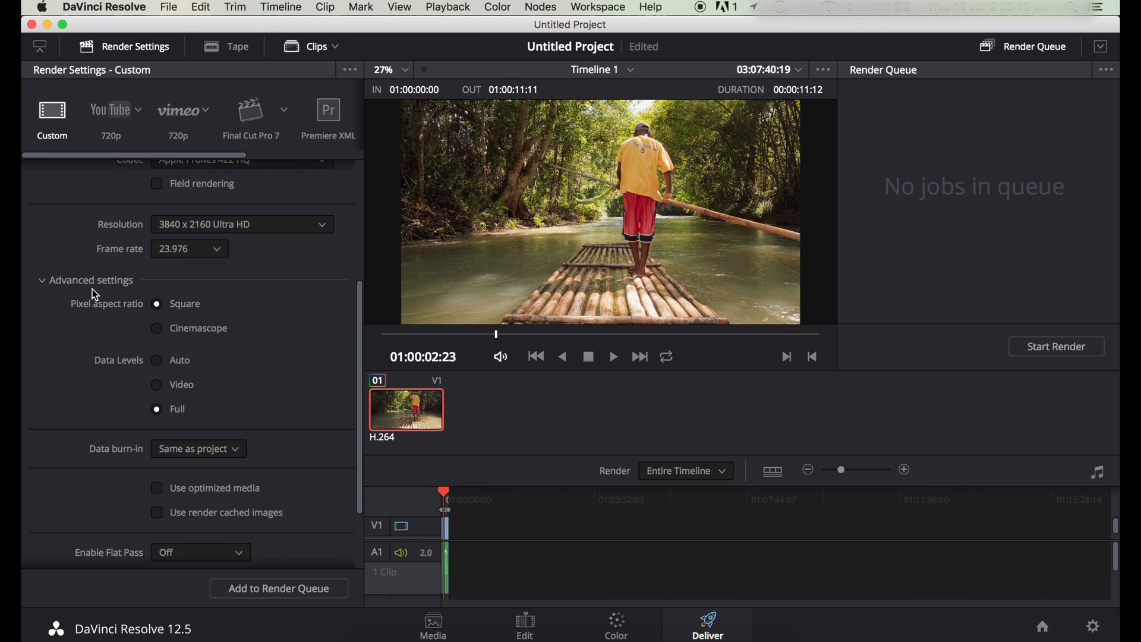
Step: Queue the export to the Desktop and start rendering it as Job 1
scroll(down, 3)
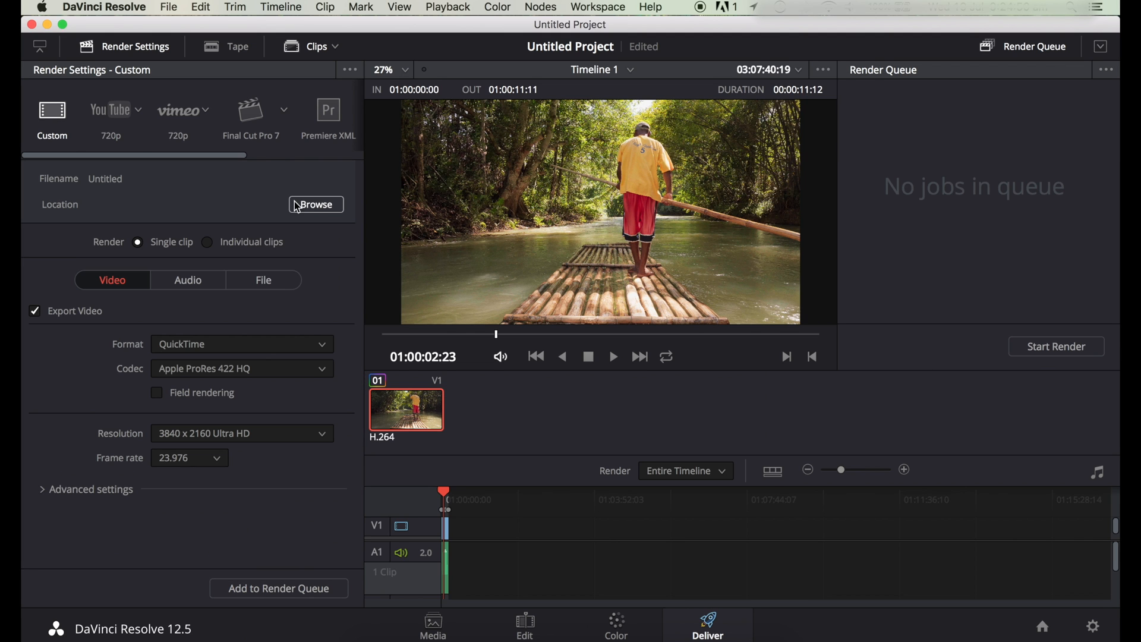
click(1056, 346)
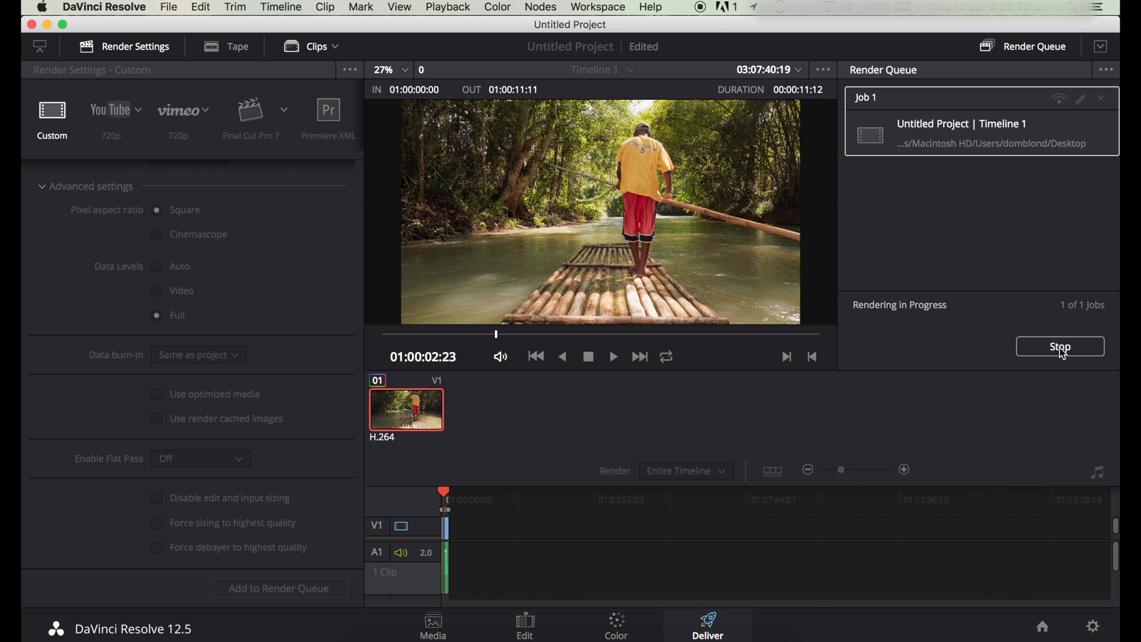